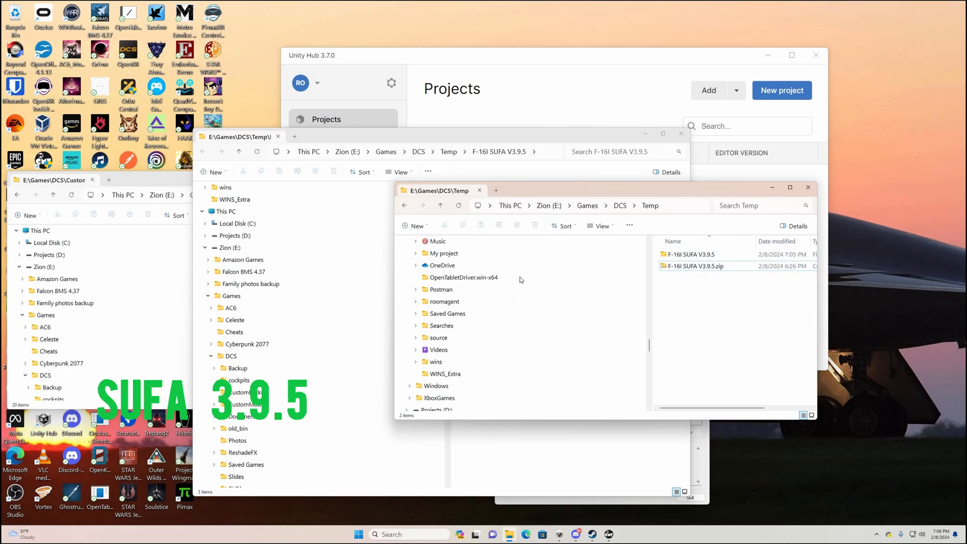
# - Extract F-16I SUFA V3.9.5.zip in Temp and select the PW-229 Sounds and mod folders inside it
pyautogui.click(693, 266)
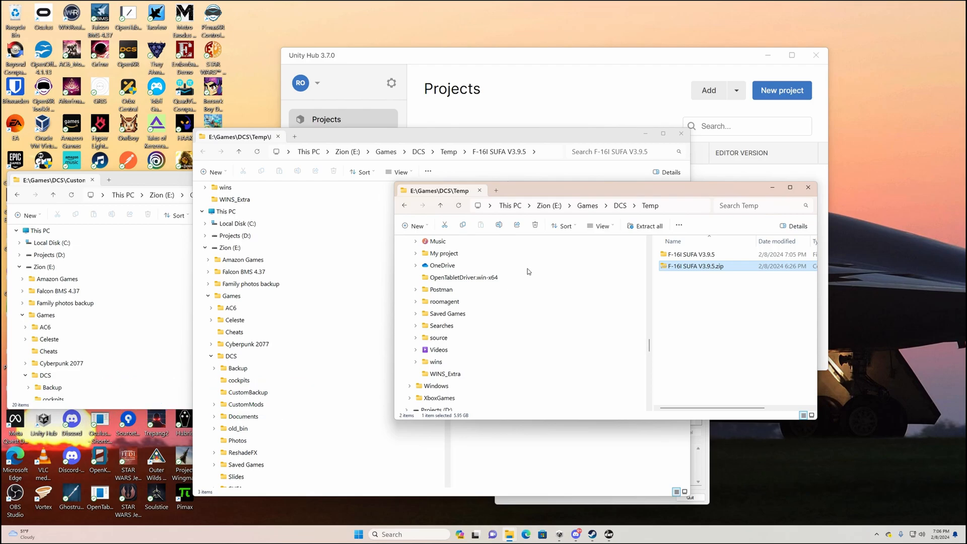
pyautogui.rightClick(689, 264)
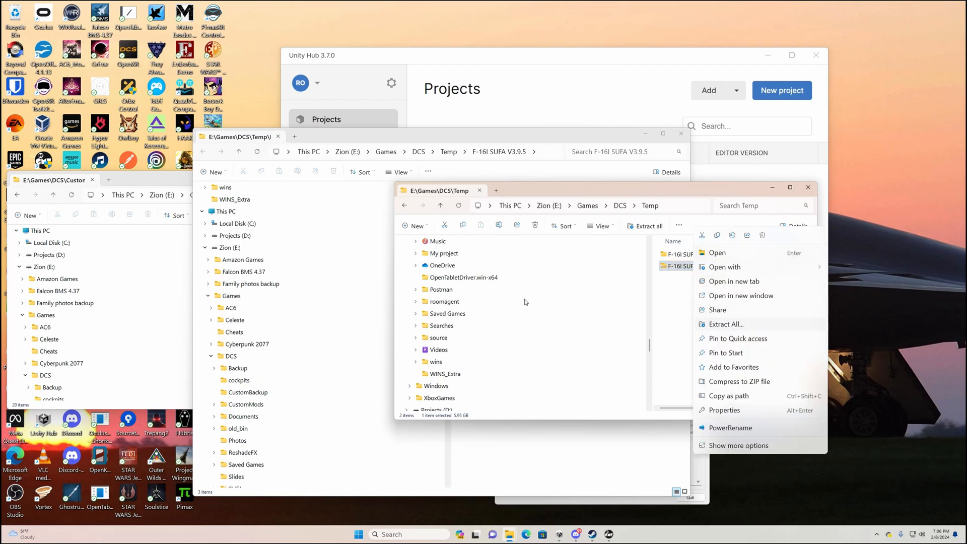
pyautogui.click(716, 251)
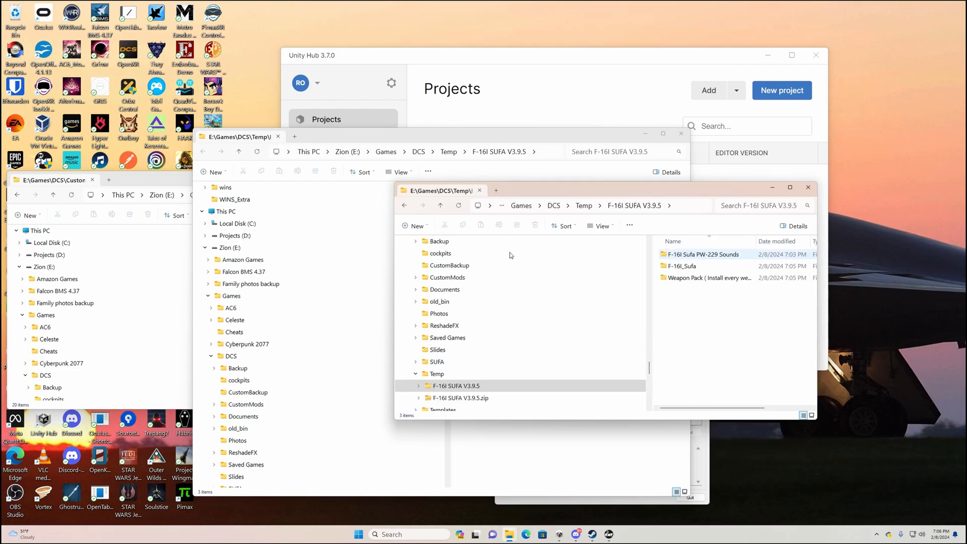
pyautogui.click(703, 254)
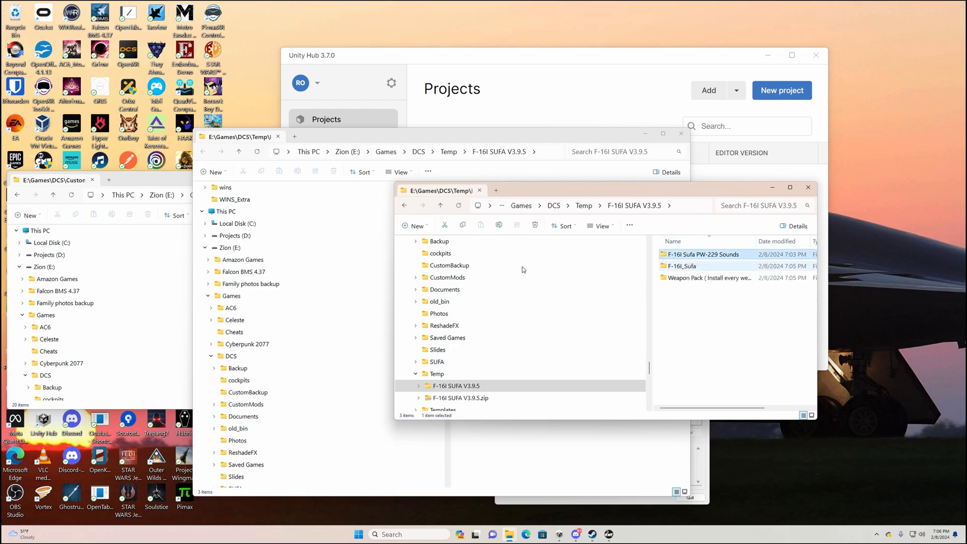
pyautogui.rightClick(681, 265)
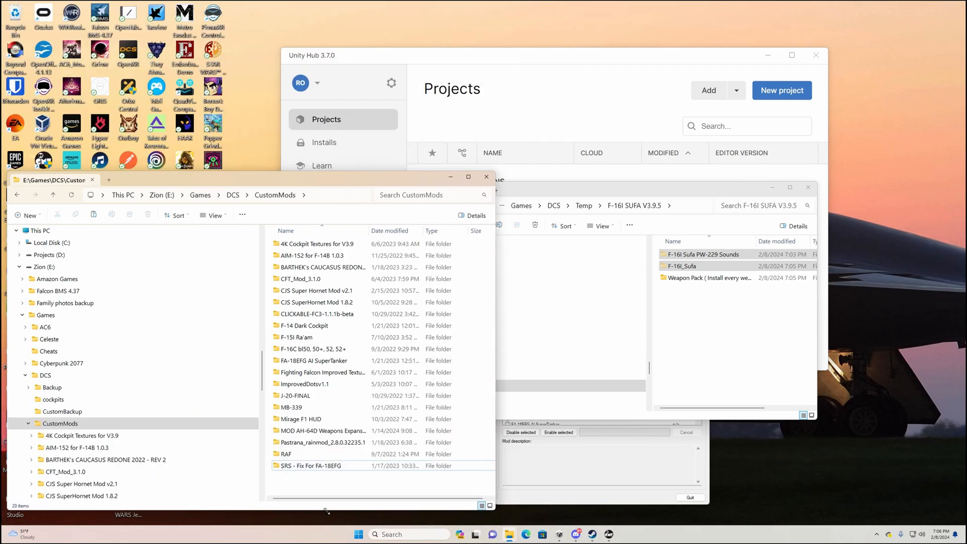
pyautogui.moveTo(113, 199)
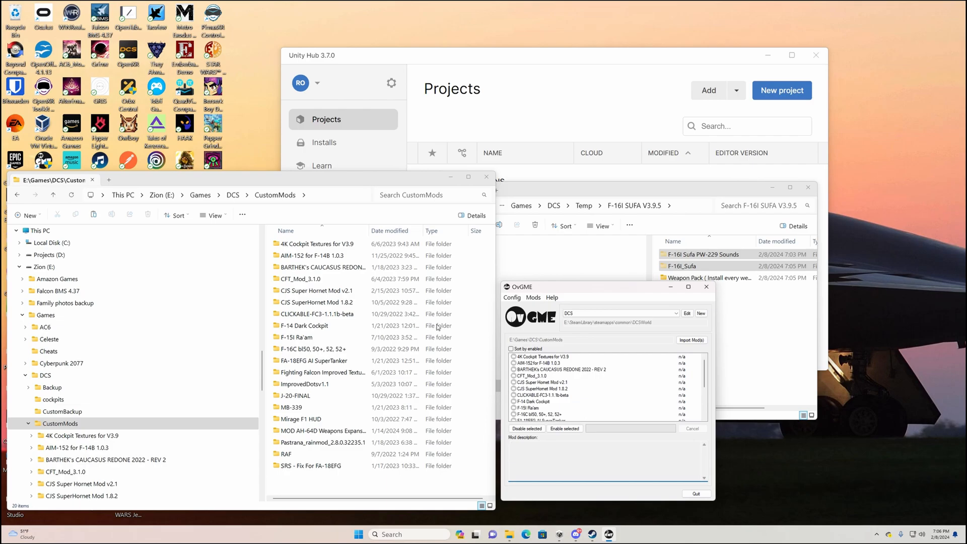
pyautogui.moveTo(354, 341)
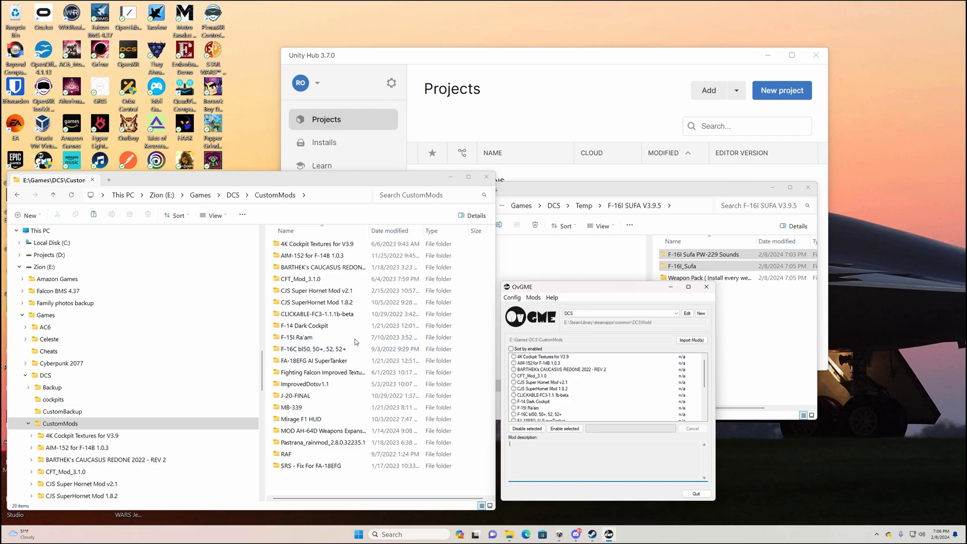
pyautogui.moveTo(381, 345)
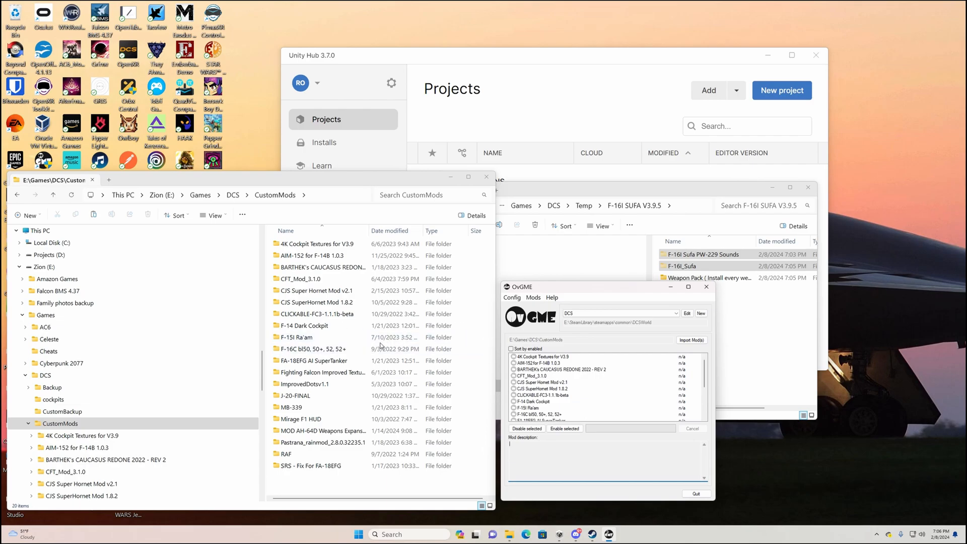
pyautogui.moveTo(369, 382)
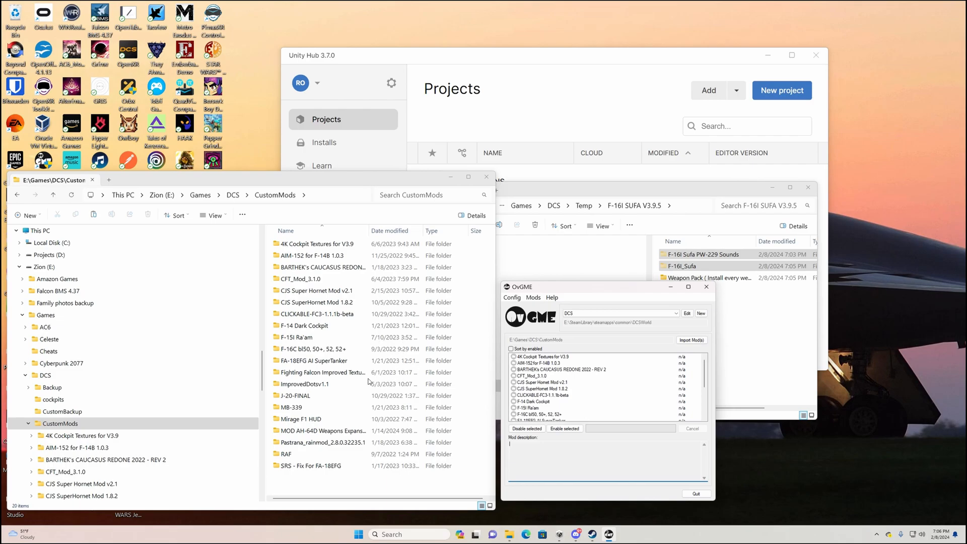
# - Launch OvGME on the DCS profile and select the 4K Cockpit Textures for V3.9 mod
pyautogui.click(320, 255)
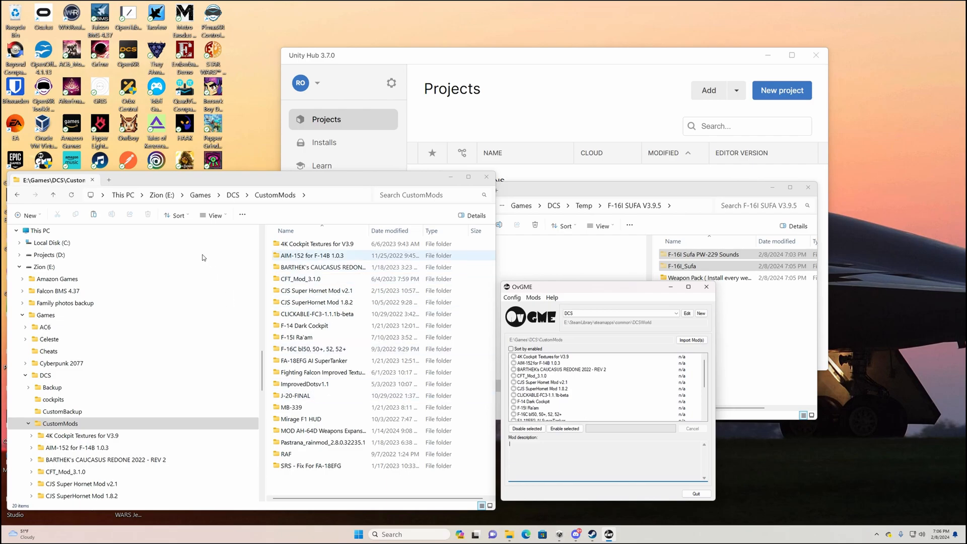
pyautogui.click(543, 357)
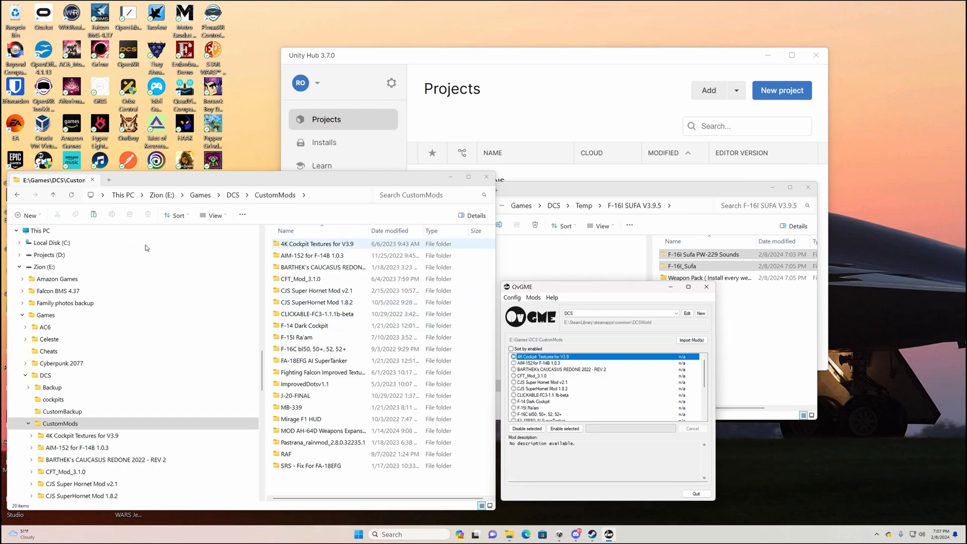
# - Permanently delete the 4K Cockpit Textures for V3.9 folder from CustomMods
pyautogui.click(315, 242)
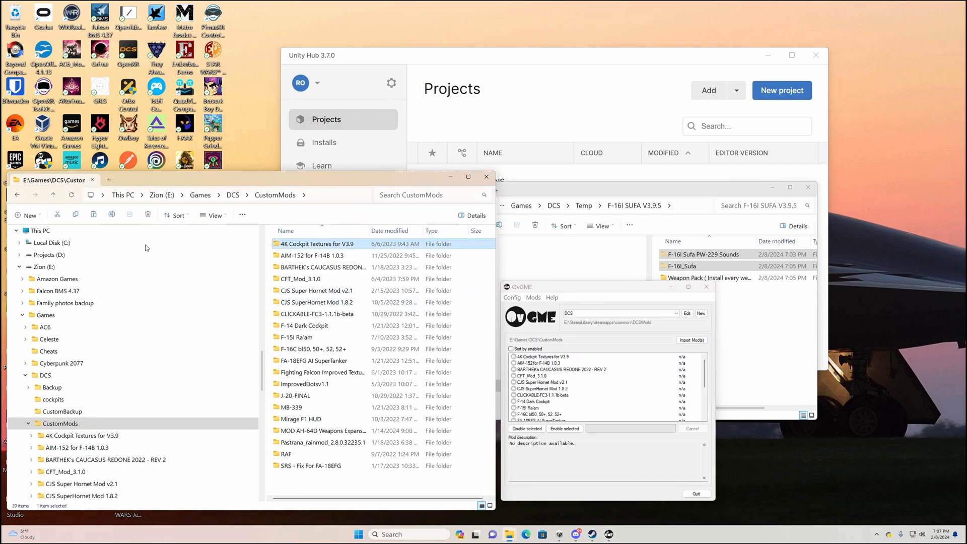
pyautogui.press('Delete')
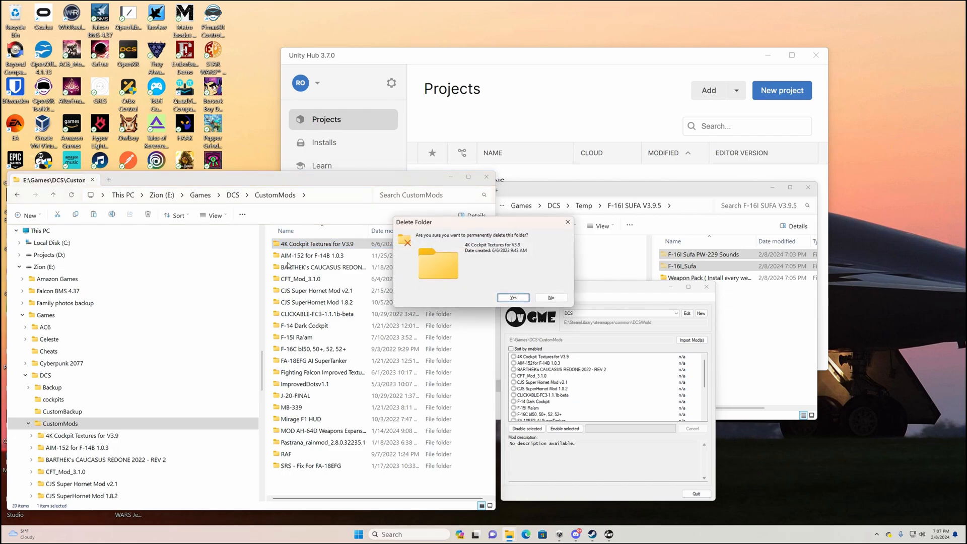
pyautogui.click(512, 297)
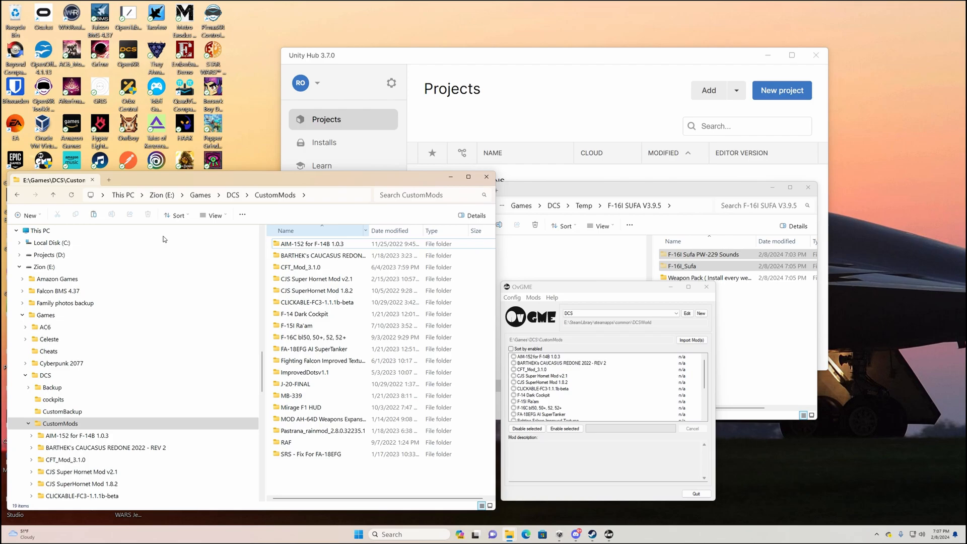
pyautogui.moveTo(163, 240)
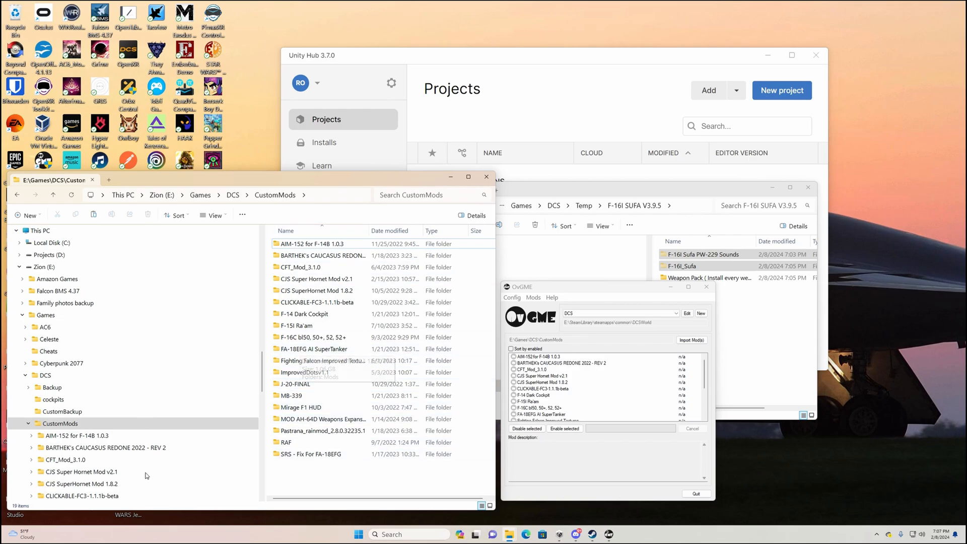
pyautogui.moveTo(280, 224)
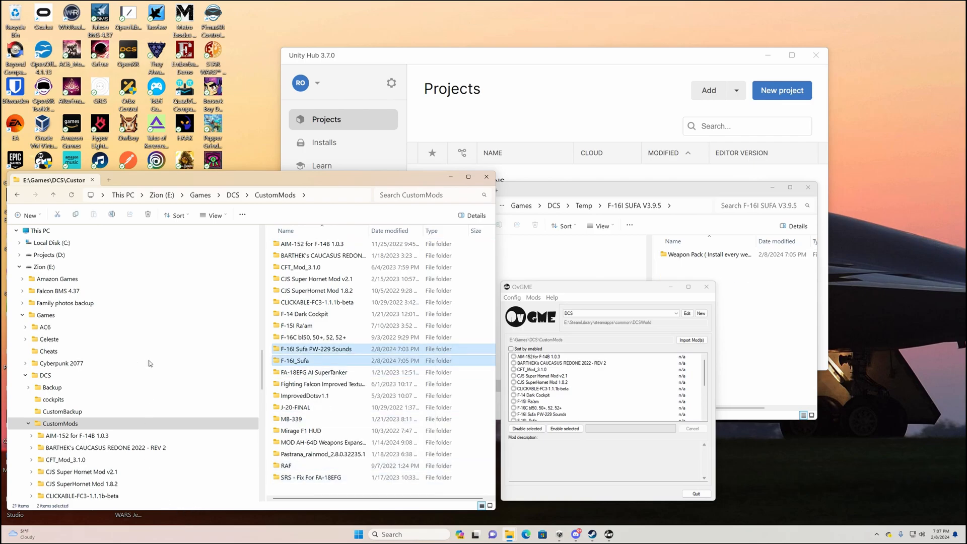
# - Check the F-16I_Sufa folder in CustomMods, then enter the mod's Weapon Pack folder
pyautogui.click(293, 361)
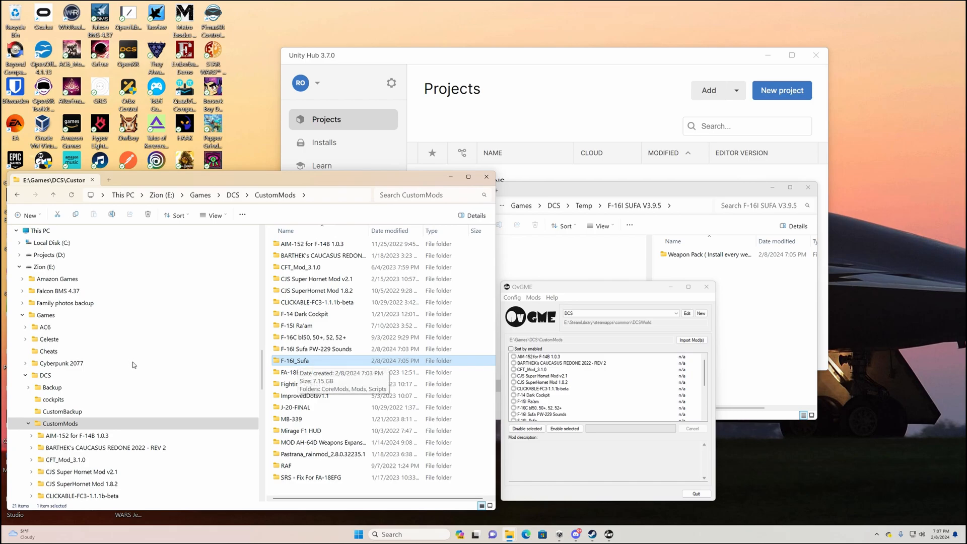
pyautogui.click(314, 348)
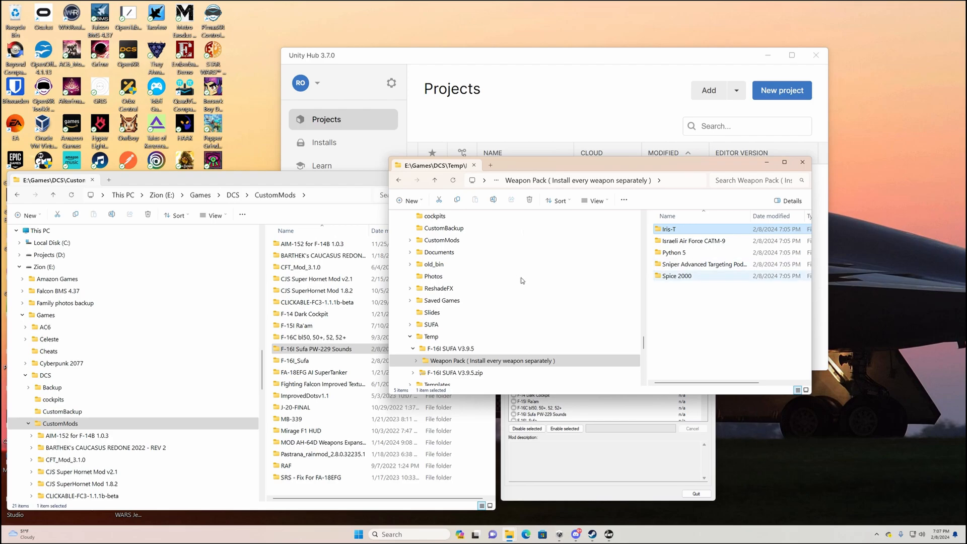
# - Cut the five weapon folders from Weapon Pack and paste them into CustomMods
pyautogui.rightClick(678, 265)
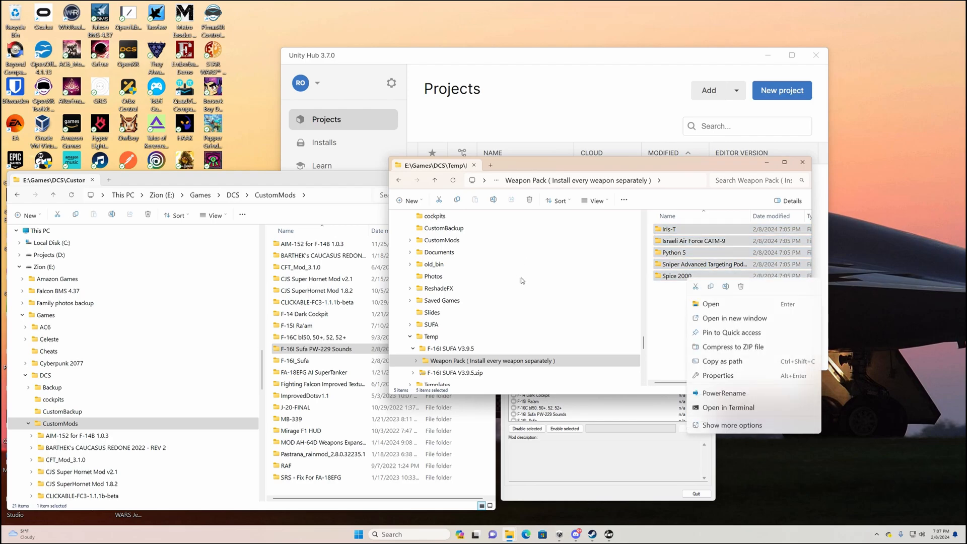
pyautogui.click(522, 281)
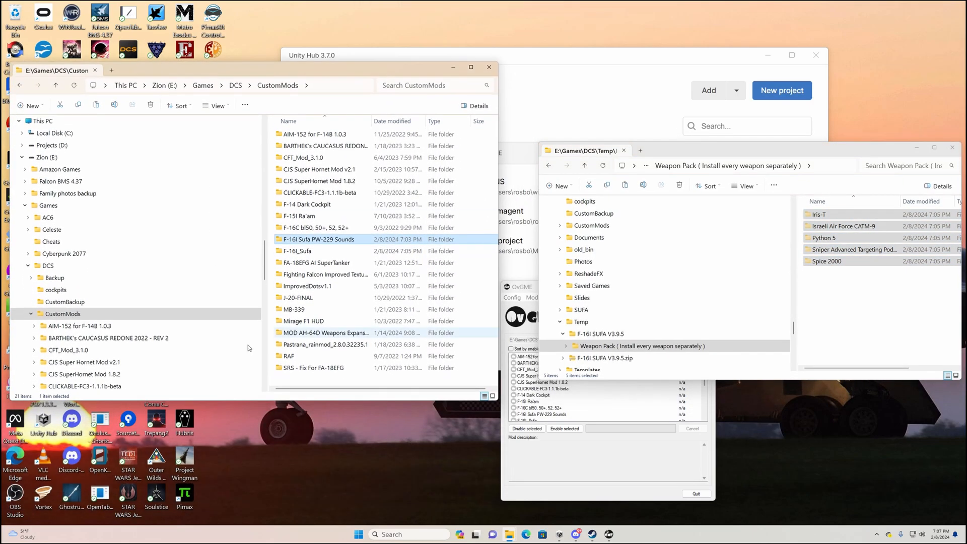
pyautogui.click(199, 384)
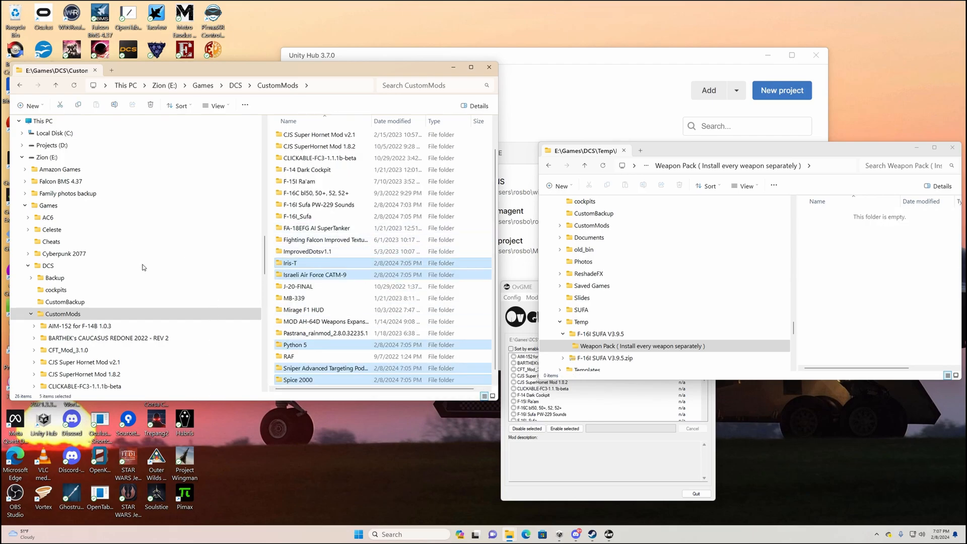
pyautogui.moveTo(168, 371)
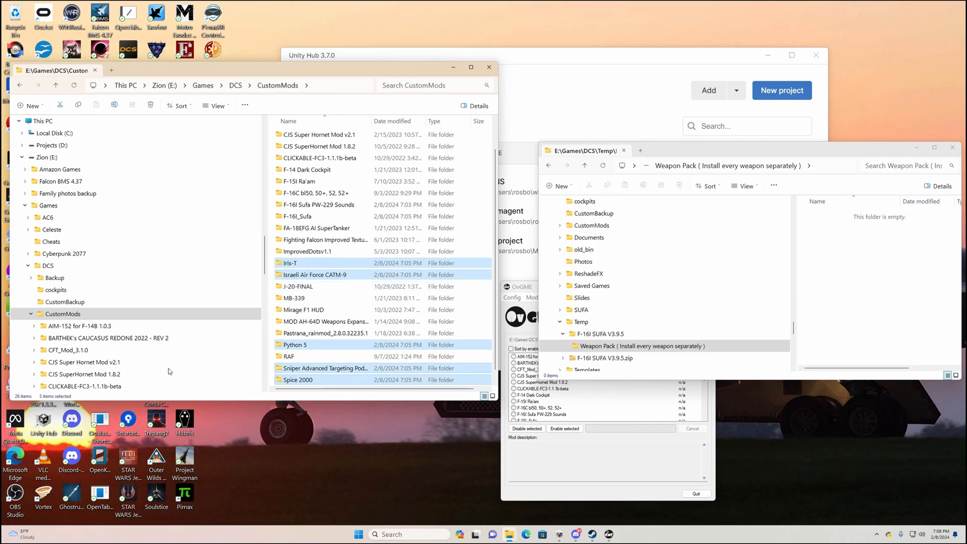
pyautogui.moveTo(314, 438)
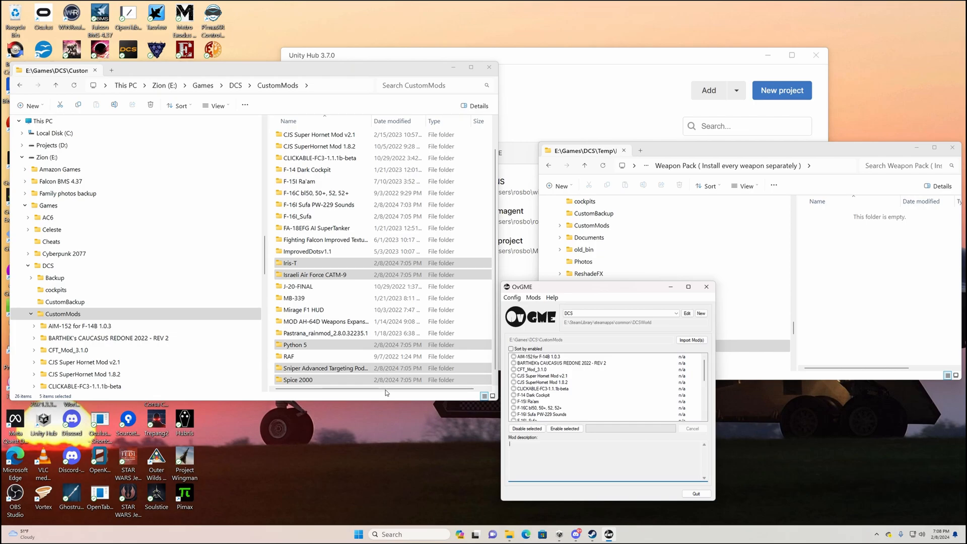
pyautogui.moveTo(387, 375)
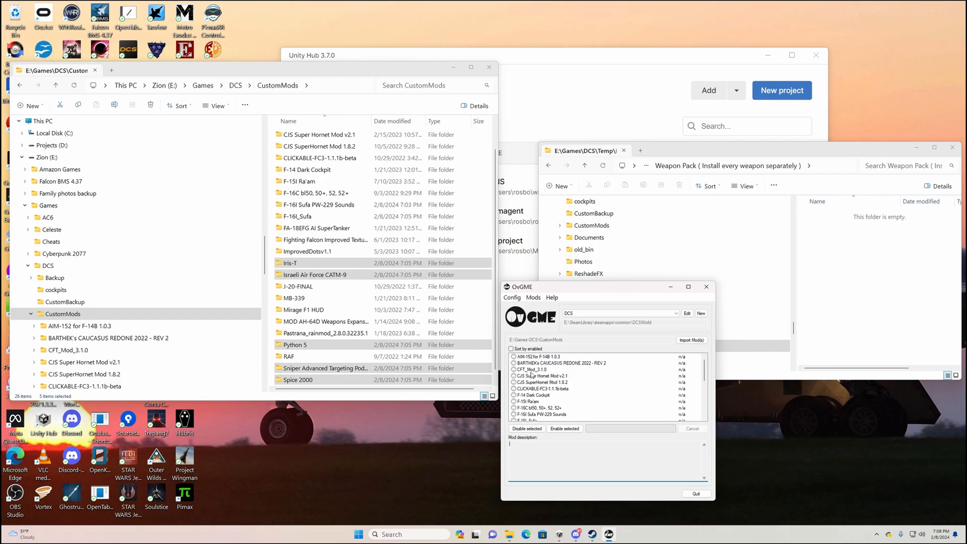
# - Scroll OvGME's DCS mod list to see the new weapon mods like Iris-T and CATM-9
pyautogui.scroll(-3)
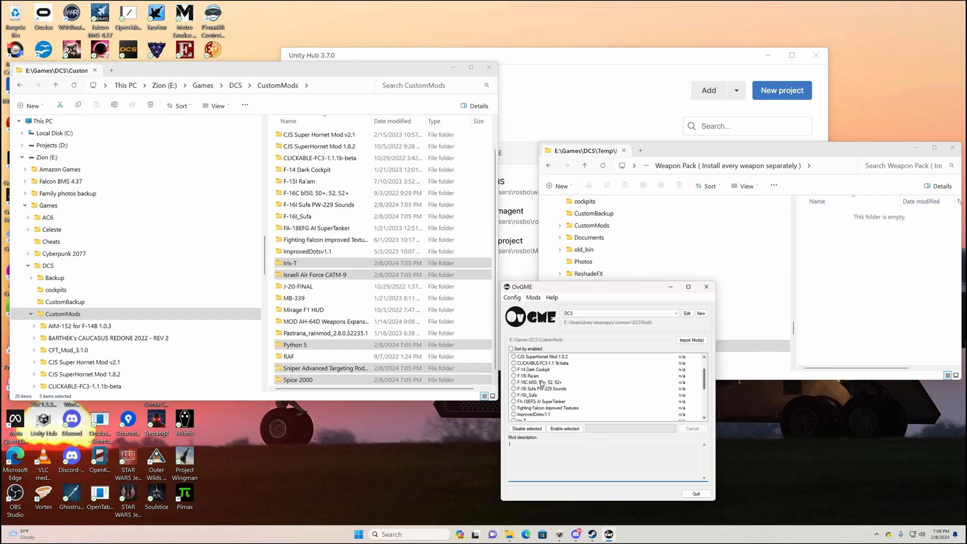
pyautogui.scroll(3)
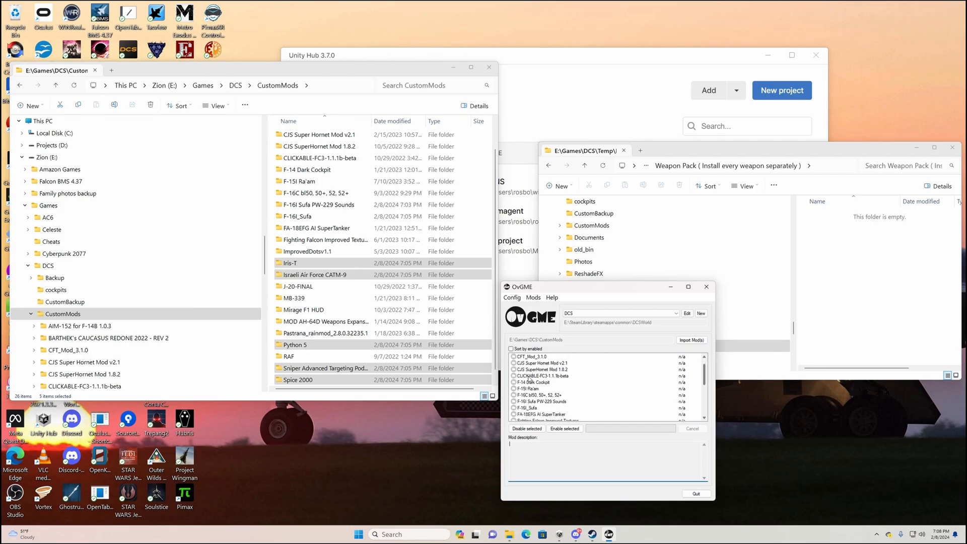
pyautogui.scroll(-3)
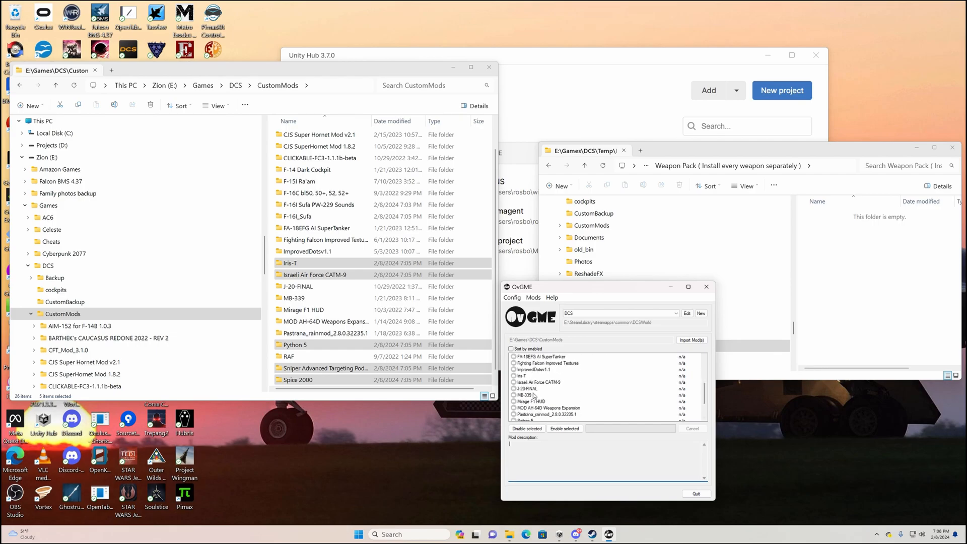
pyautogui.moveTo(372, 474)
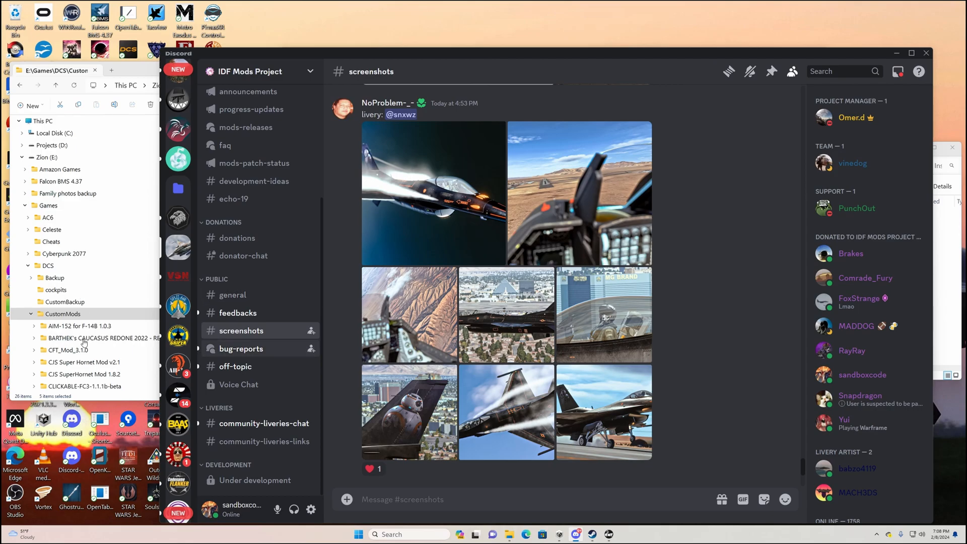
pyautogui.click(238, 313)
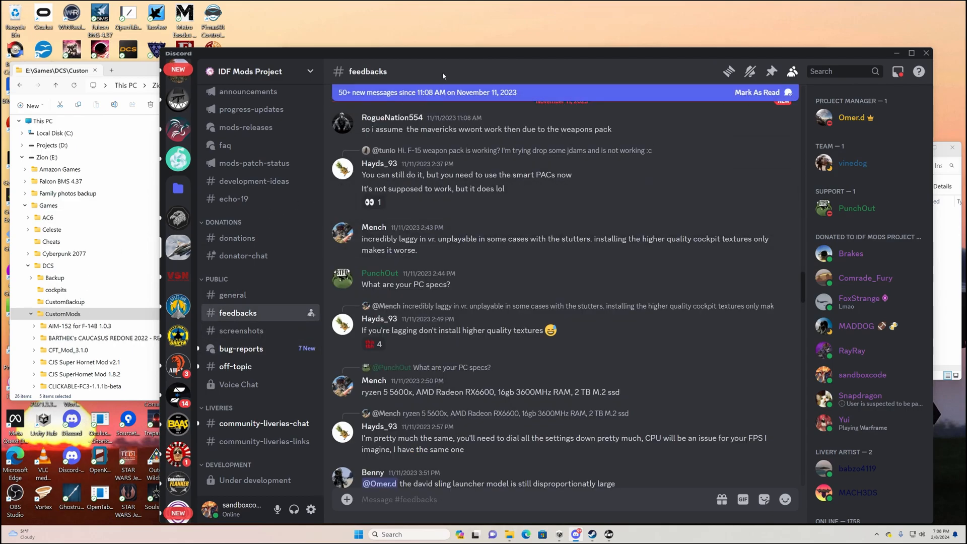
pyautogui.moveTo(773, 70)
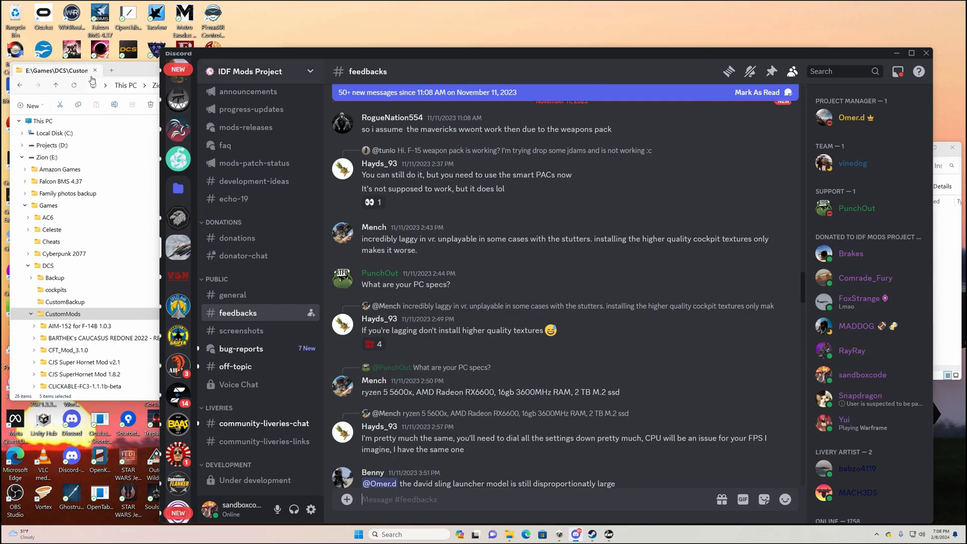
pyautogui.moveTo(411, 193)
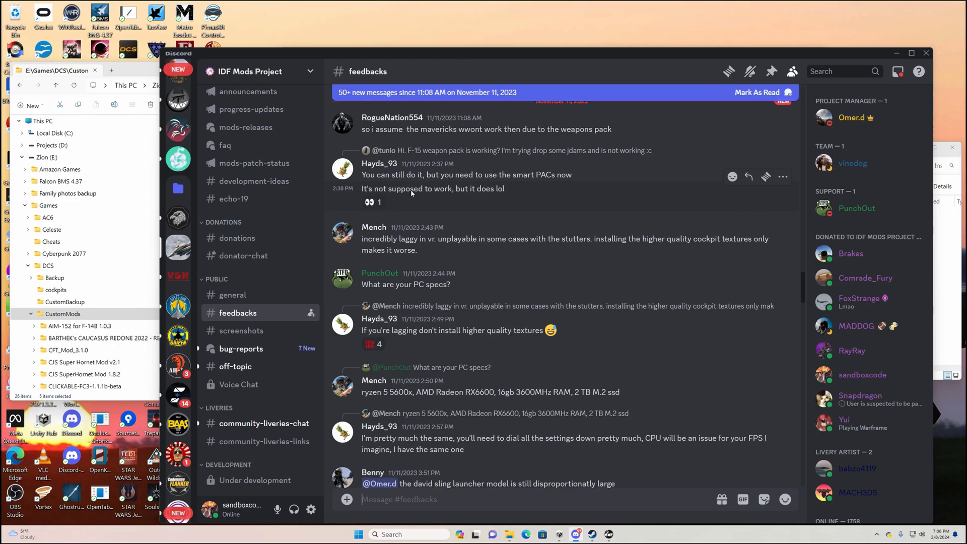
pyautogui.click(770, 70)
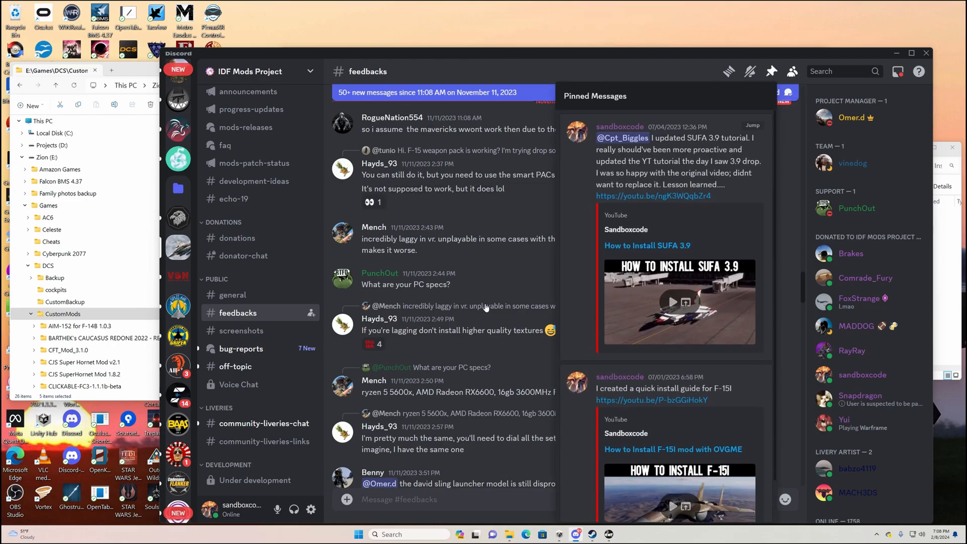
pyautogui.moveTo(476, 435)
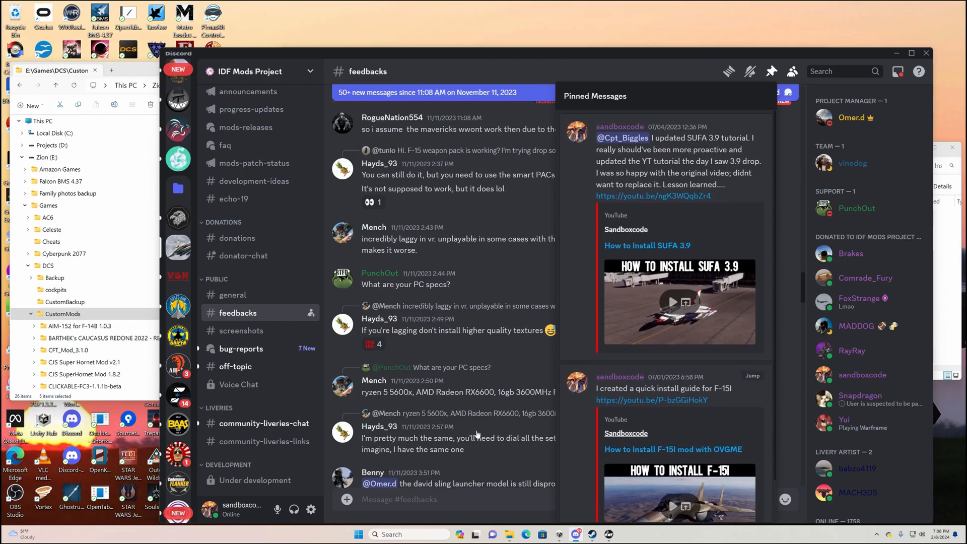
pyautogui.moveTo(441, 330)
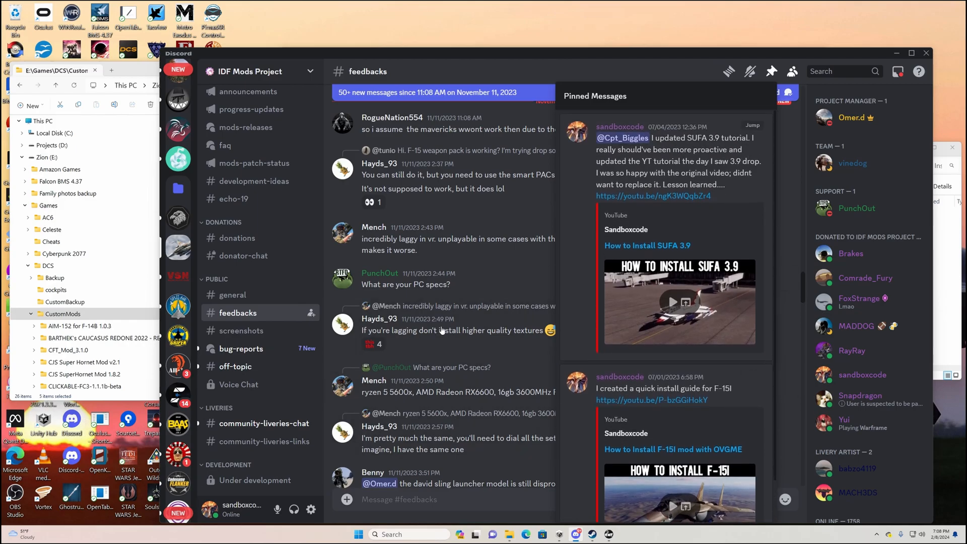
pyautogui.moveTo(460, 348)
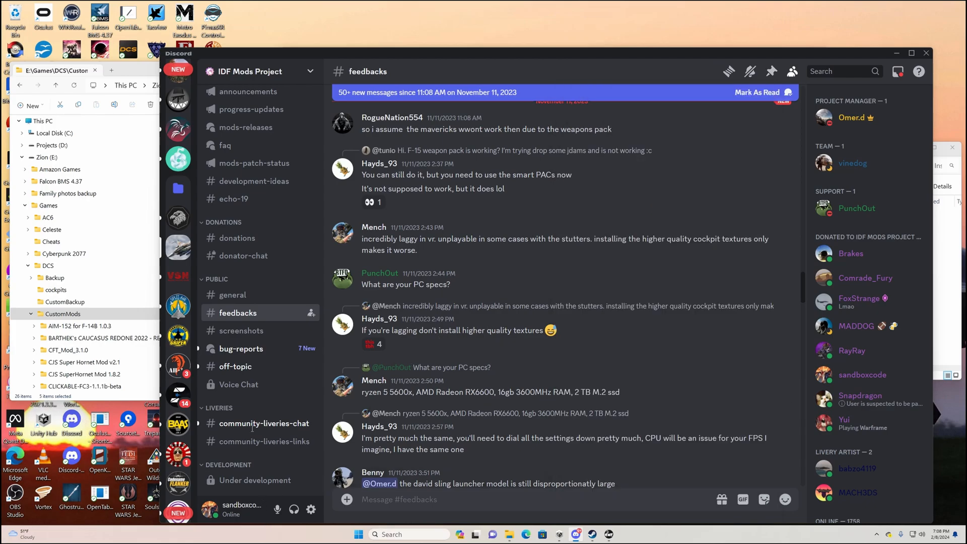
pyautogui.moveTo(666, 48)
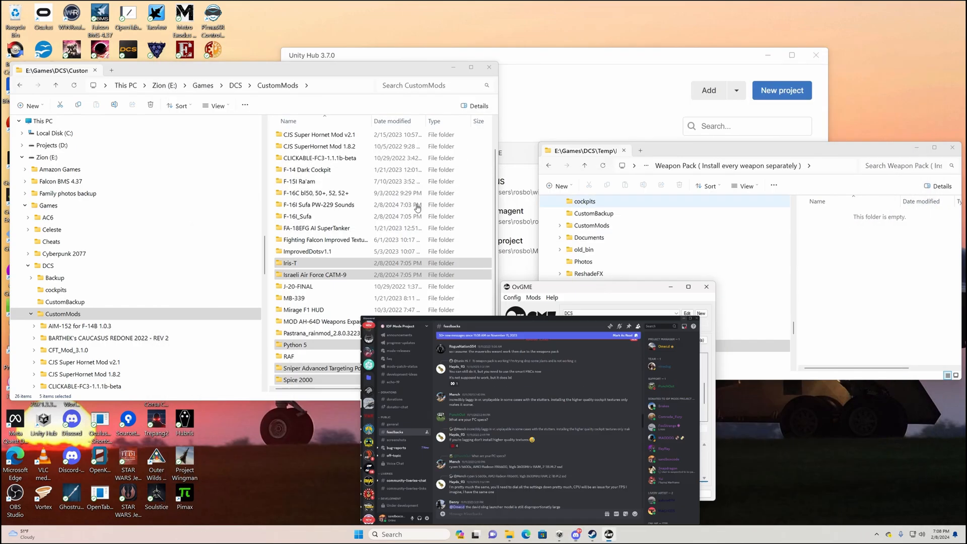
pyautogui.click(520, 287)
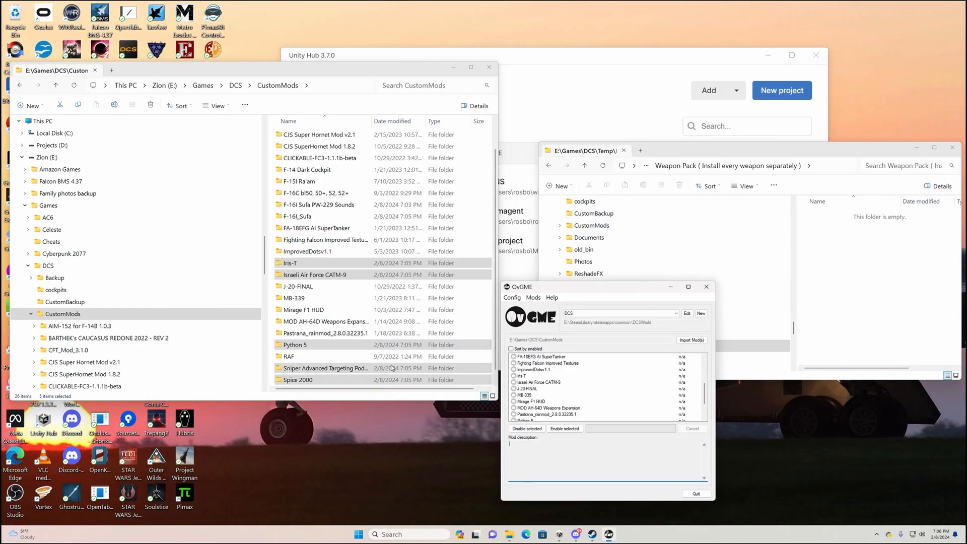
pyautogui.scroll(-3)
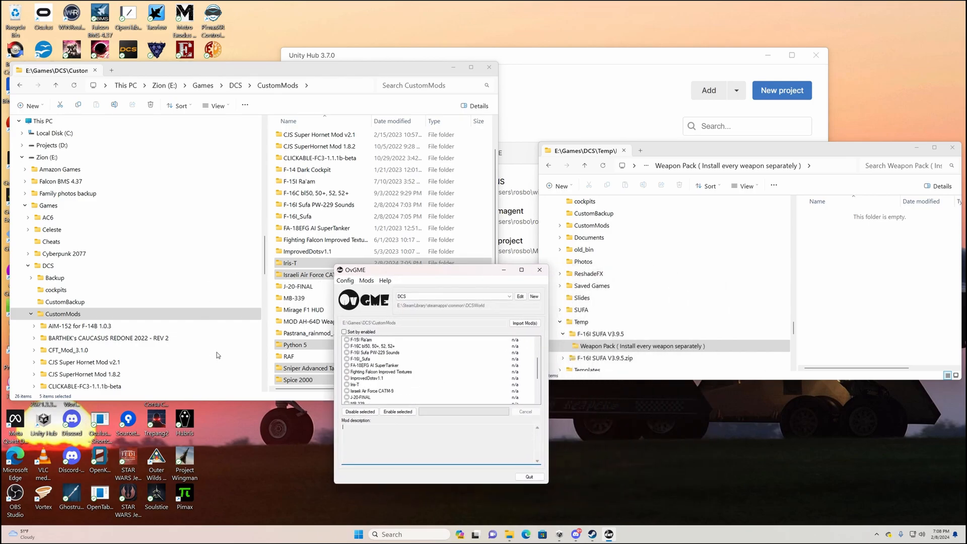
# - Select F-16I_Sufa and F-16I Sufa PW-229 Sounds in the list and enable them
pyautogui.click(345, 331)
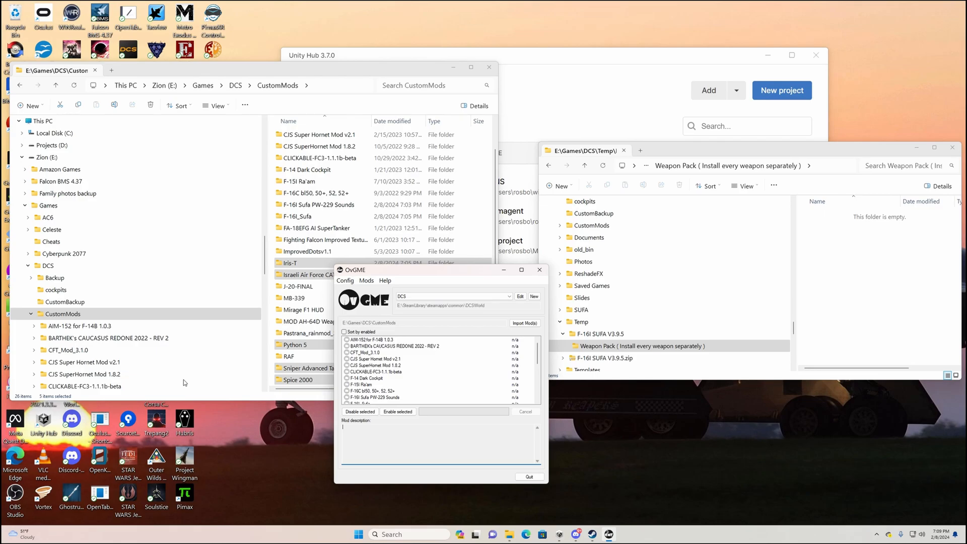
pyautogui.scroll(-3)
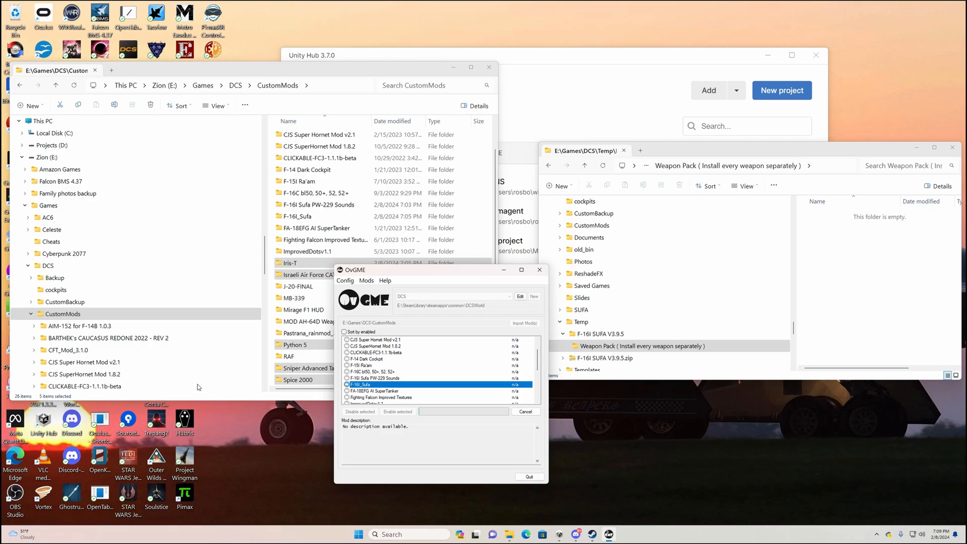
pyautogui.moveTo(266, 419)
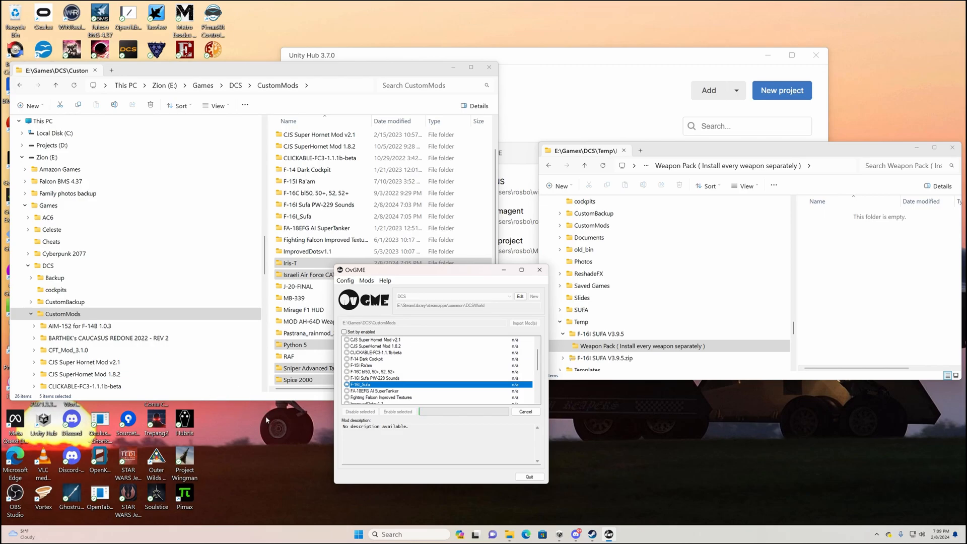
pyautogui.moveTo(280, 421)
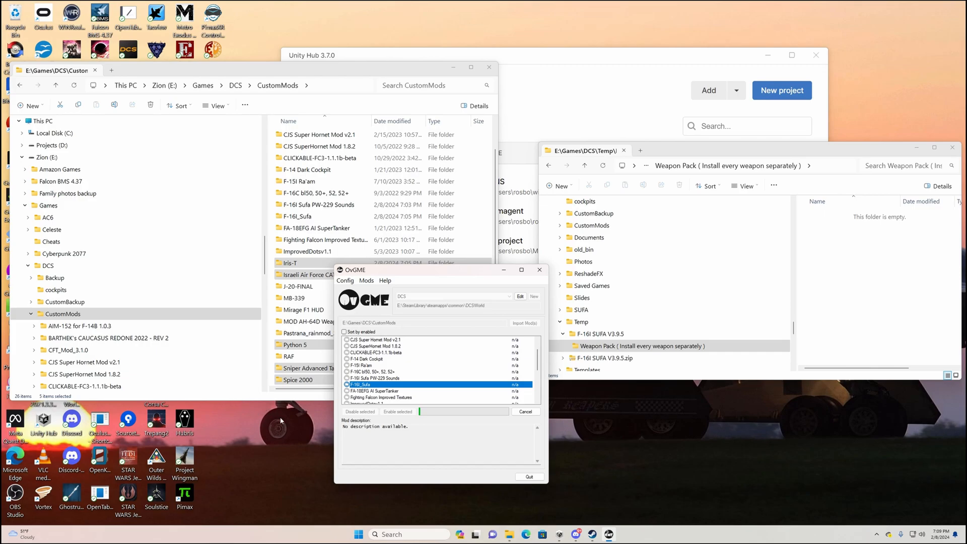
pyautogui.moveTo(234, 393)
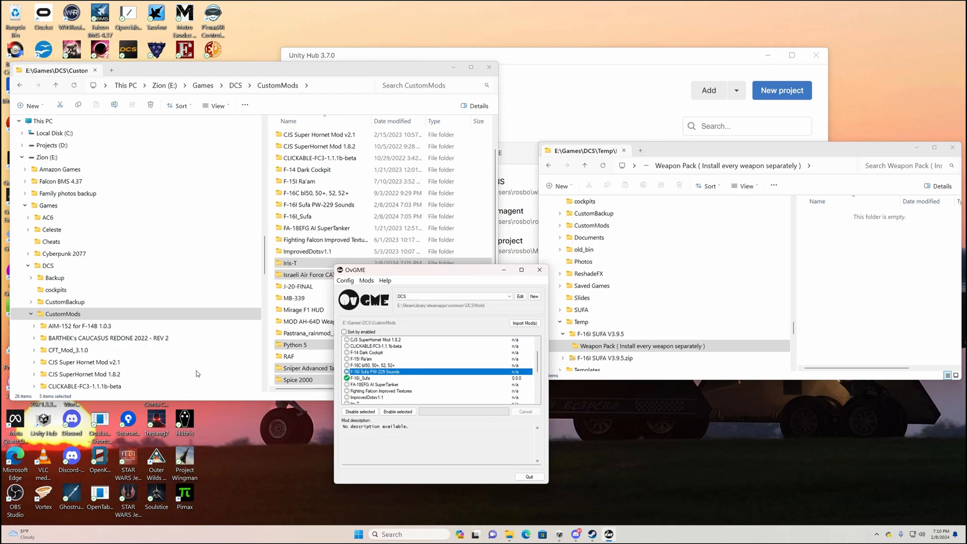
# - Review the enabled F-16I_Sufa entry, then the Iris-T and Python 5 weapon mods
pyautogui.click(372, 371)
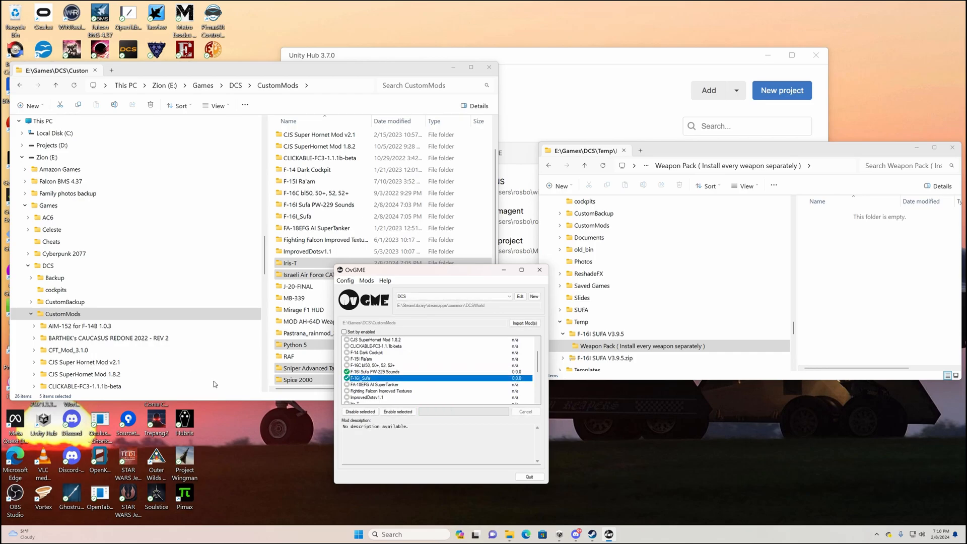
pyautogui.scroll(-3)
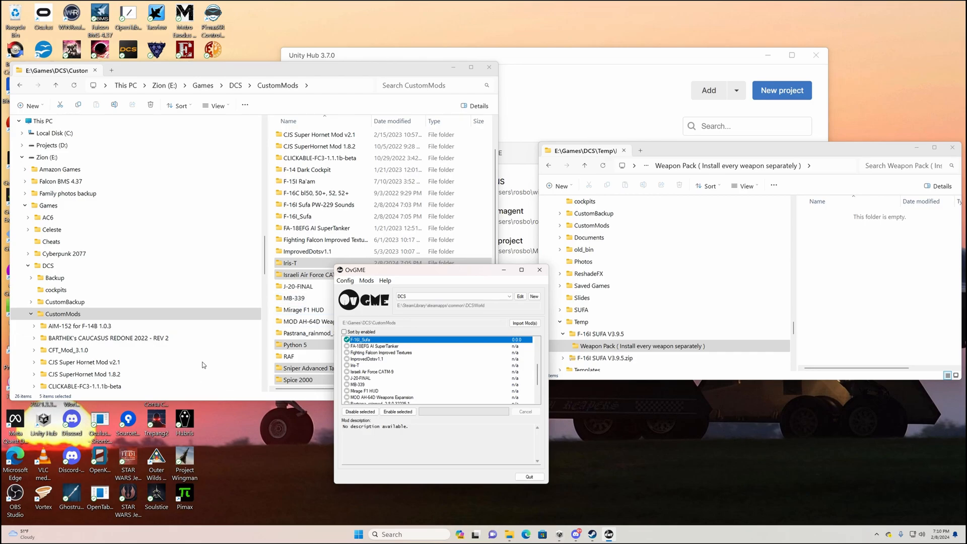
pyautogui.click(432, 364)
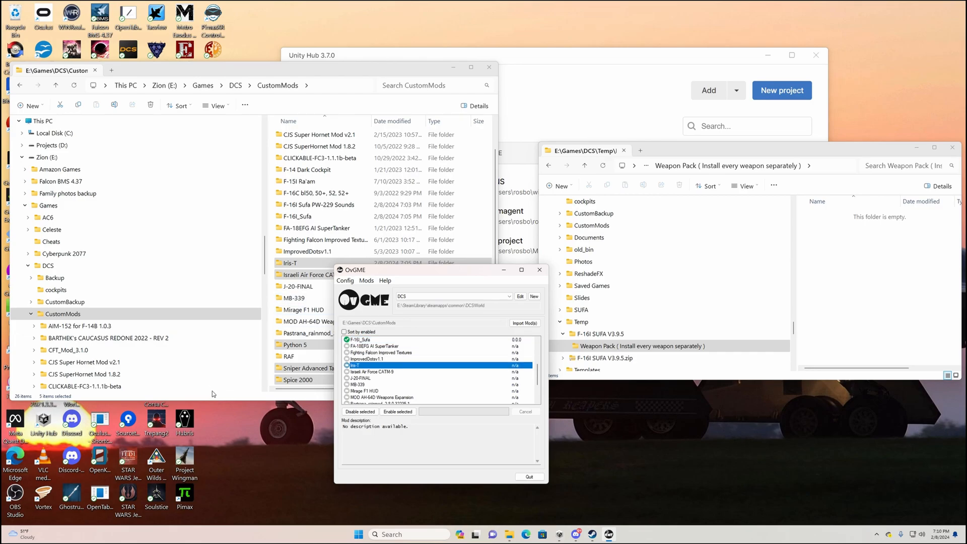
pyautogui.scroll(-3)
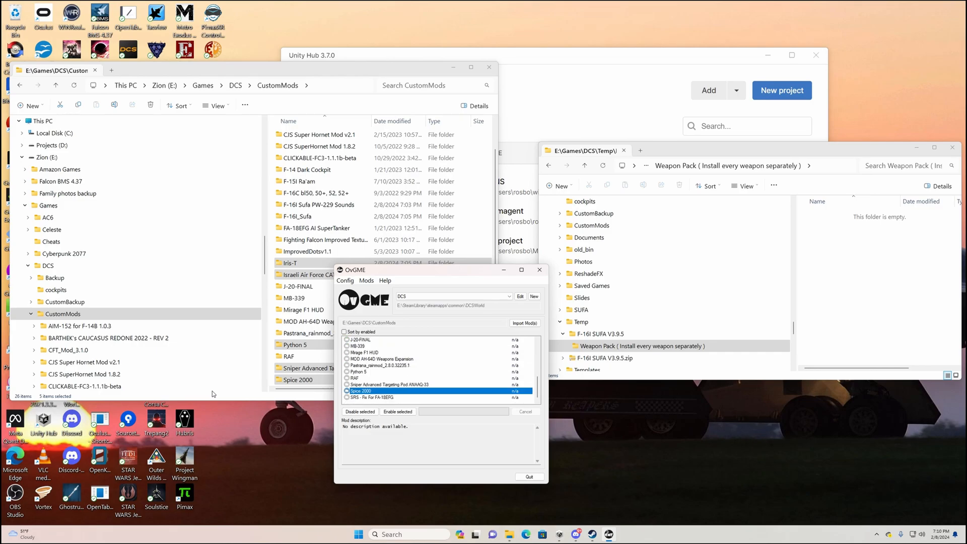
pyautogui.moveTo(202, 387)
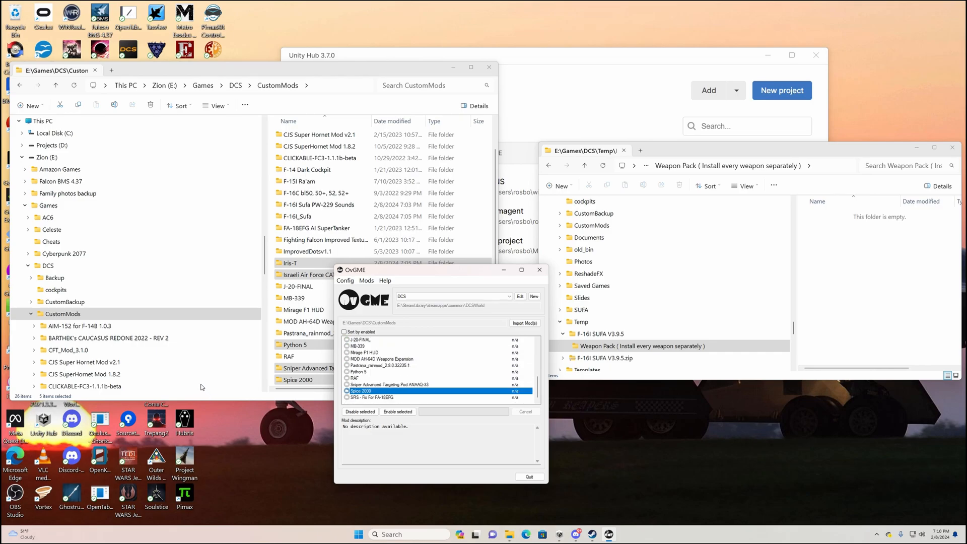
pyautogui.click(372, 371)
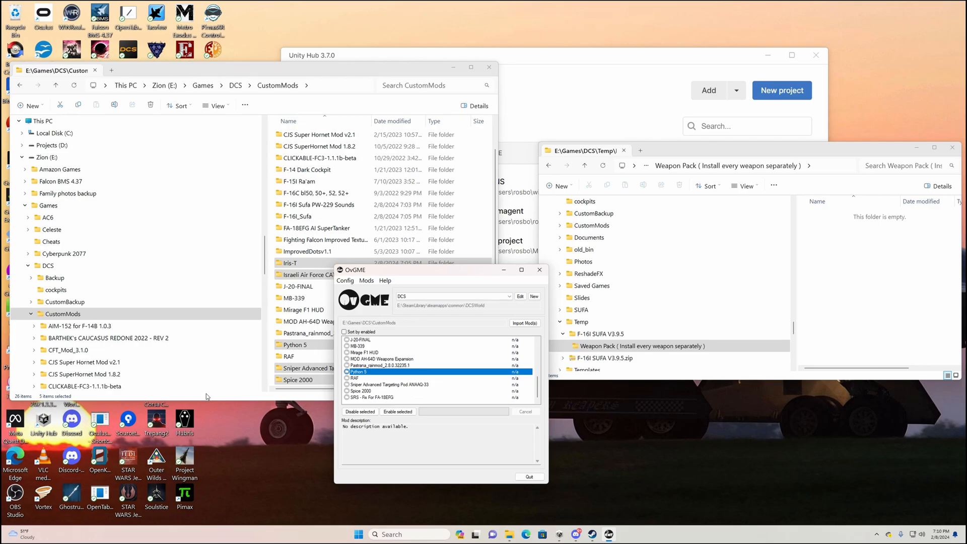
pyautogui.moveTo(368, 493)
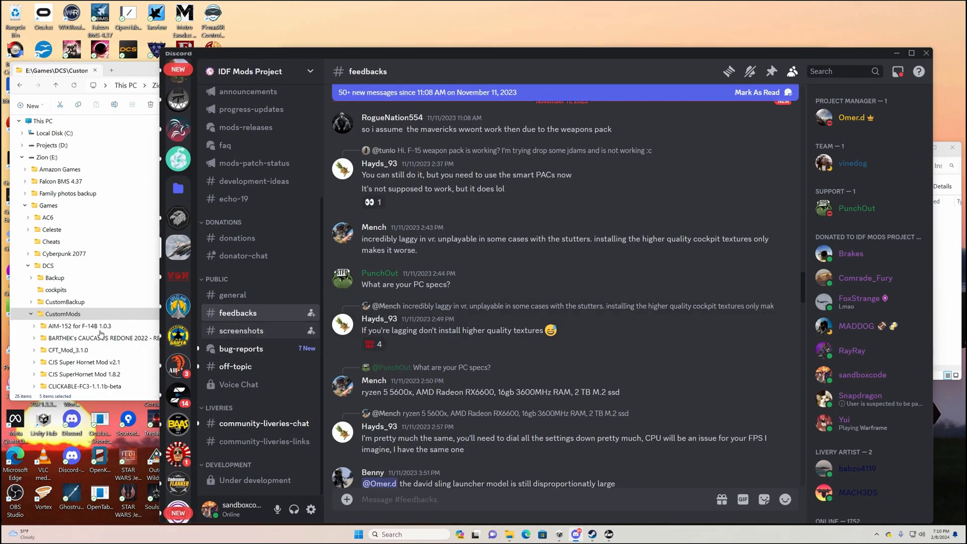
# - Open the 'FAQ - F-16I/D' post in the IDF Mods Project faq forum
pyautogui.scroll(3)
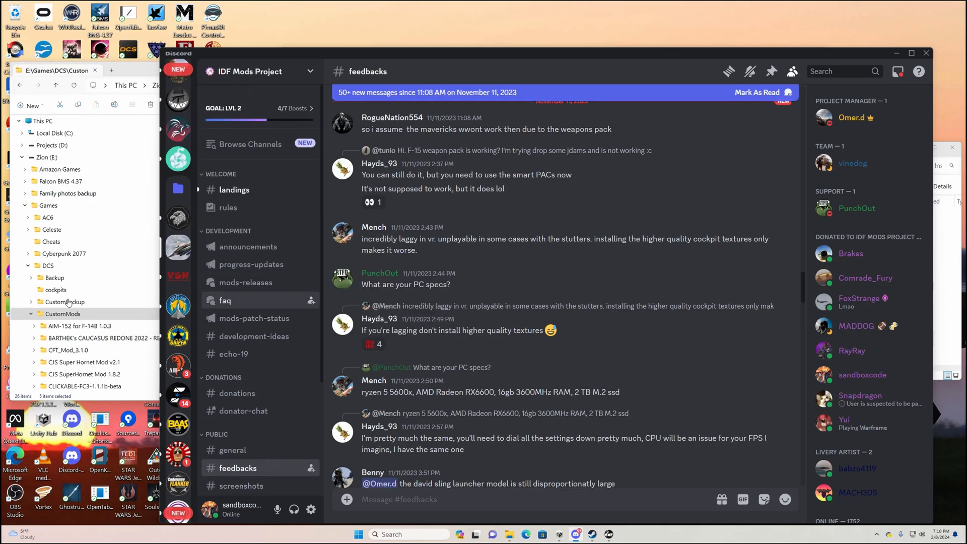
pyautogui.click(225, 300)
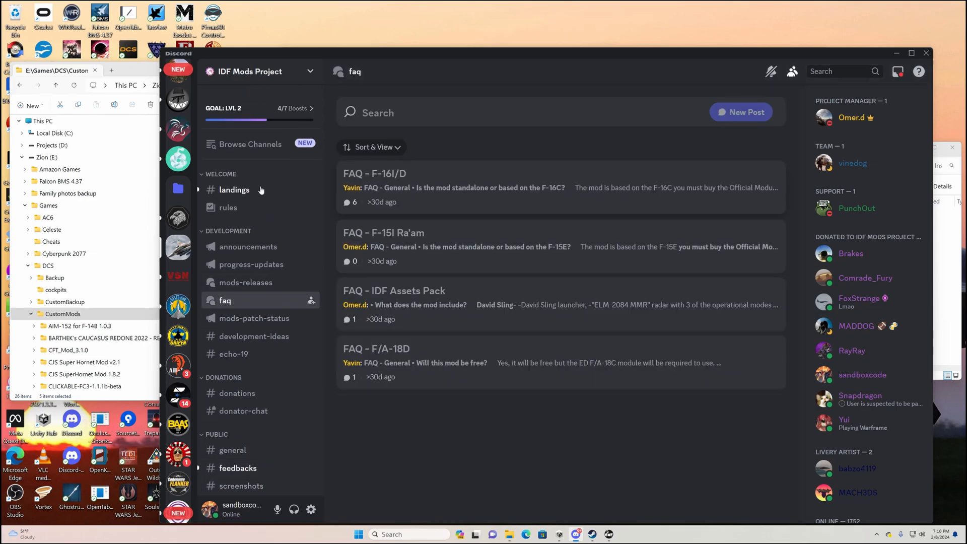
pyautogui.moveTo(221, 183)
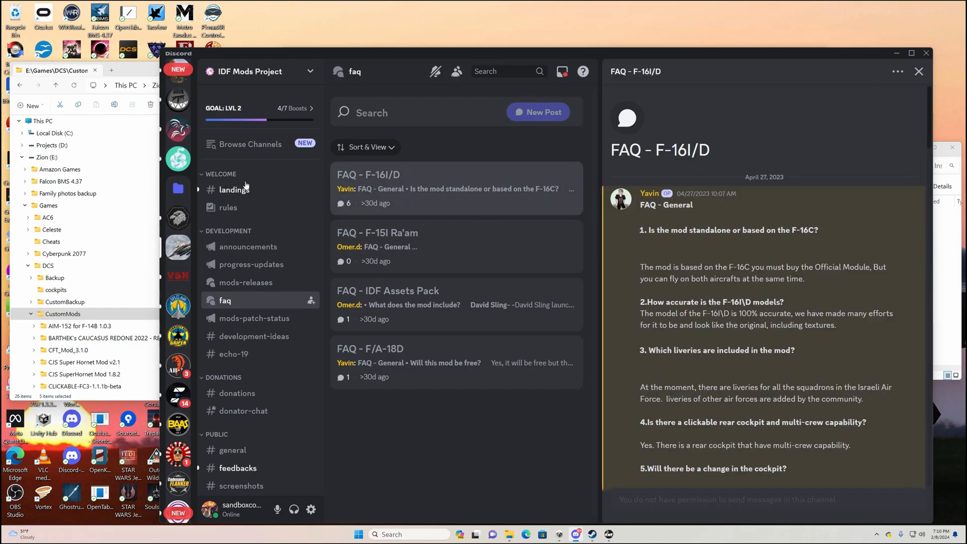
# - Scroll to 'Which weapons can work at the same time?' and highlight the Spice 1000 conflict entry
pyautogui.scroll(-3)
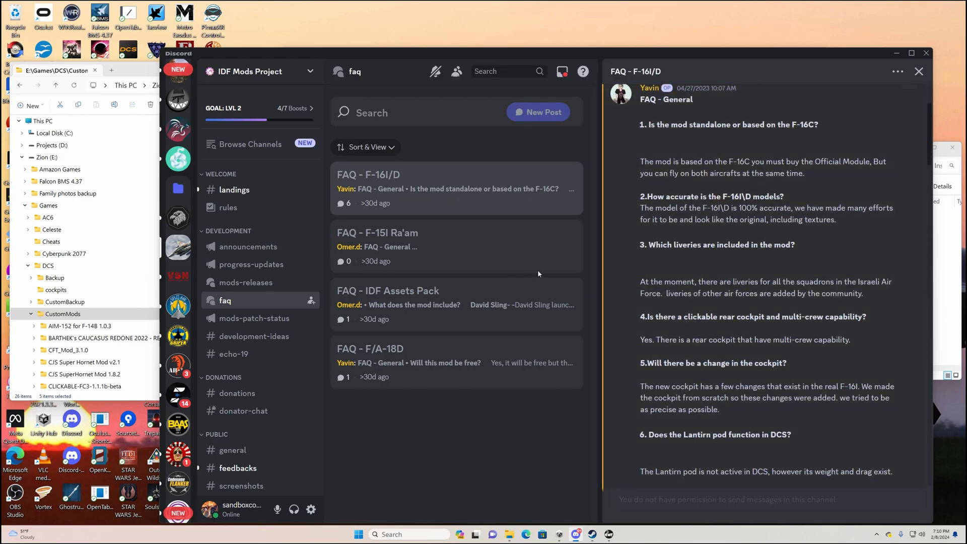
pyautogui.scroll(-3)
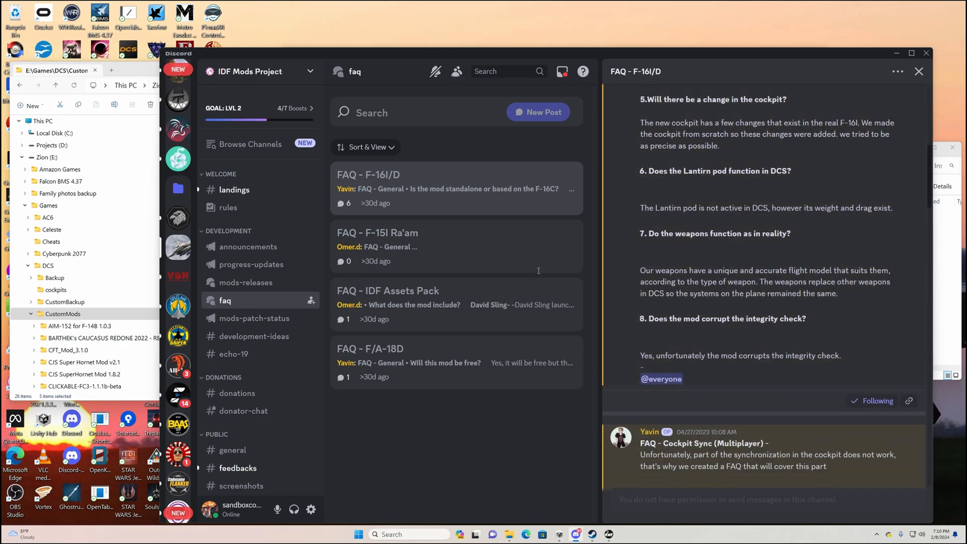
pyautogui.scroll(-3)
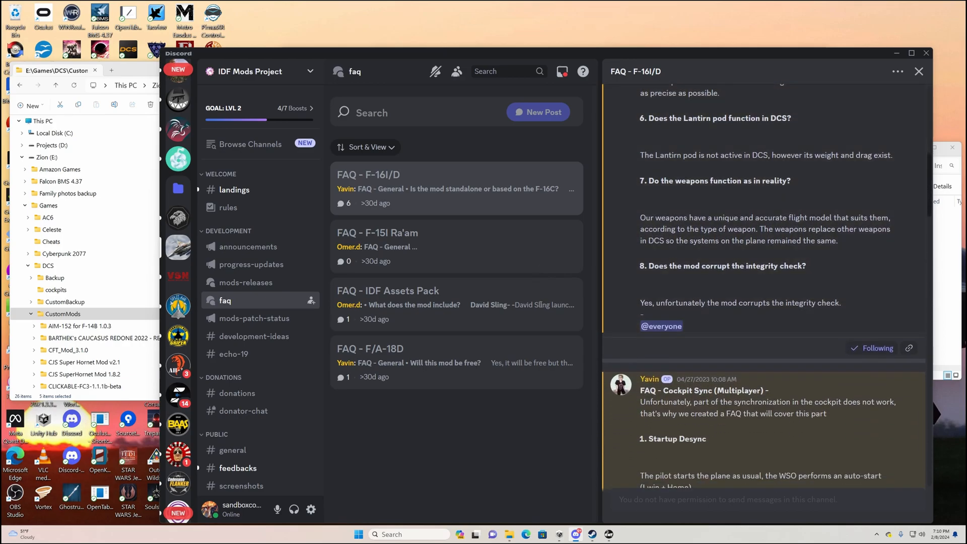
pyautogui.scroll(-3)
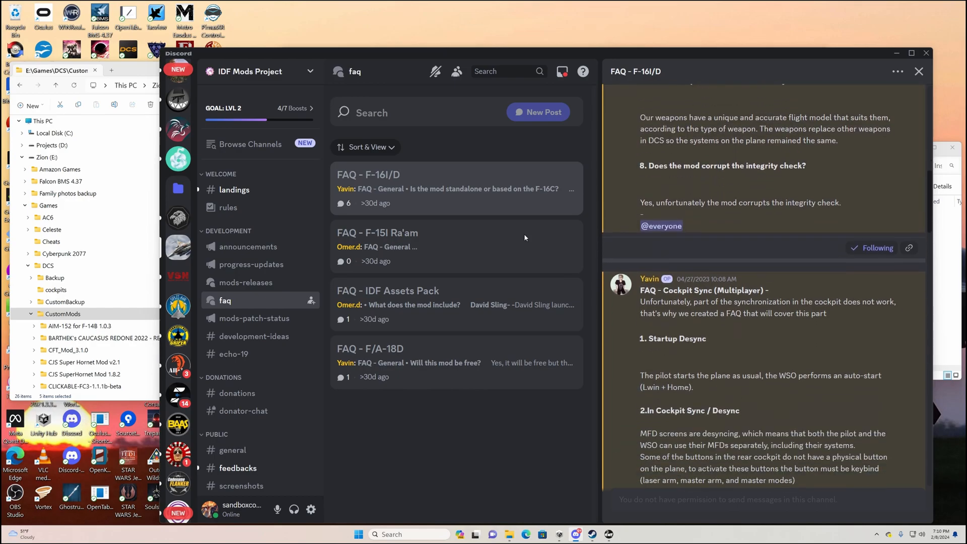
pyautogui.scroll(-3)
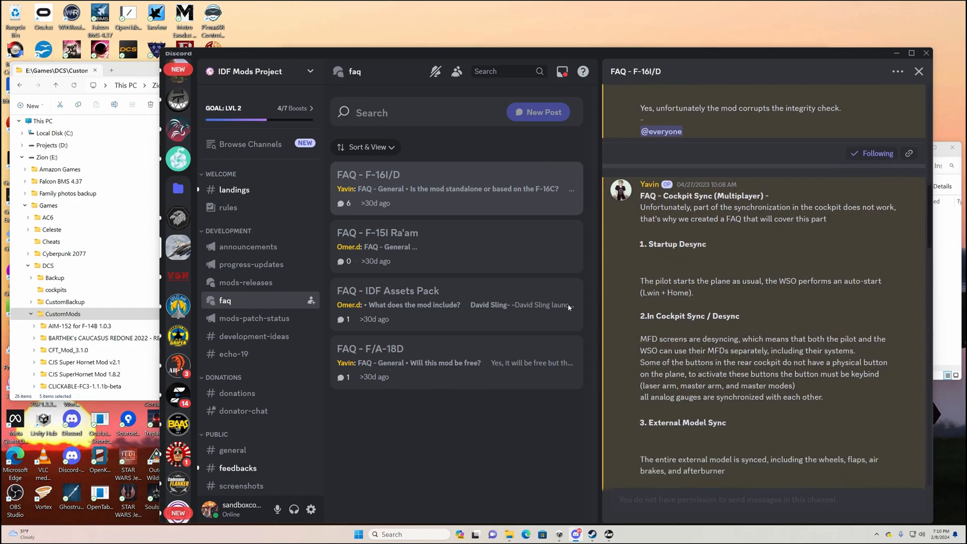
pyautogui.scroll(-3)
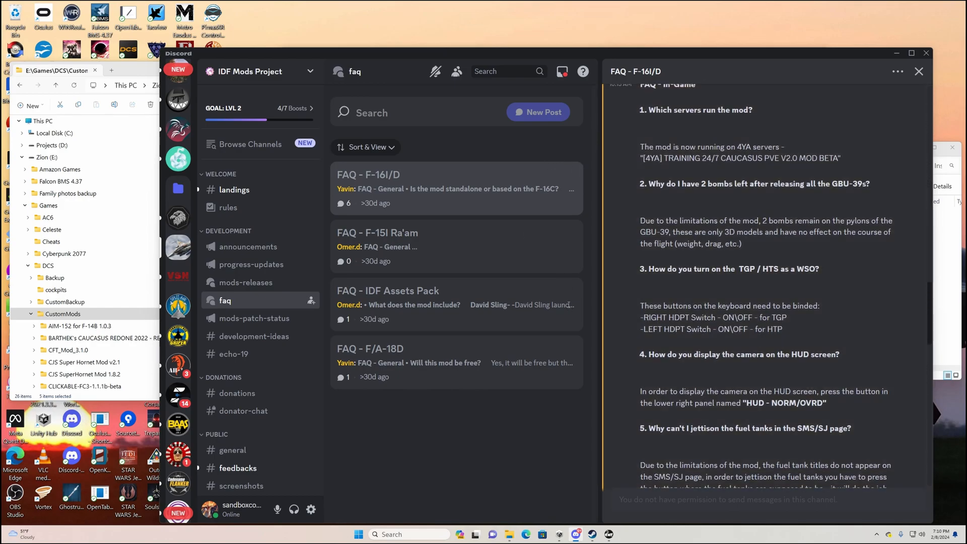
pyautogui.scroll(3)
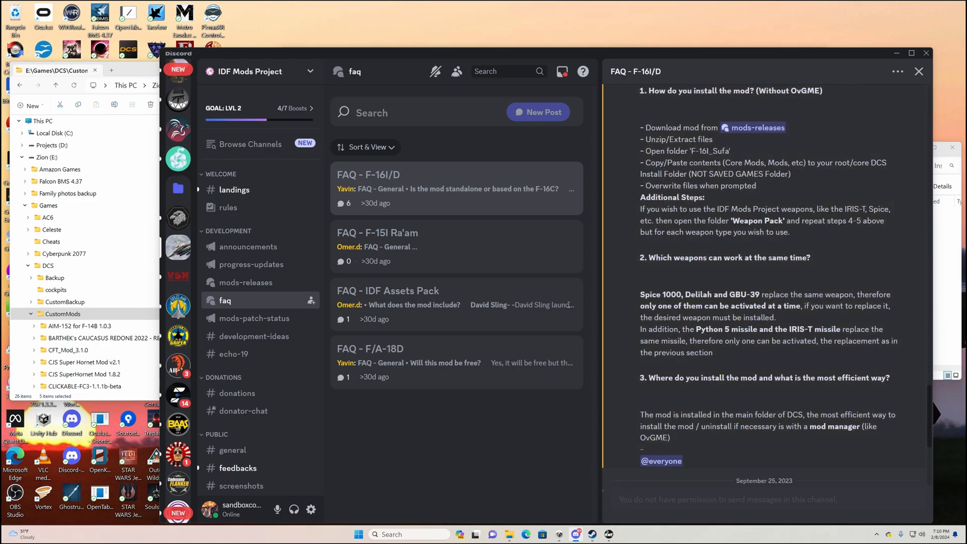
pyautogui.scroll(-3)
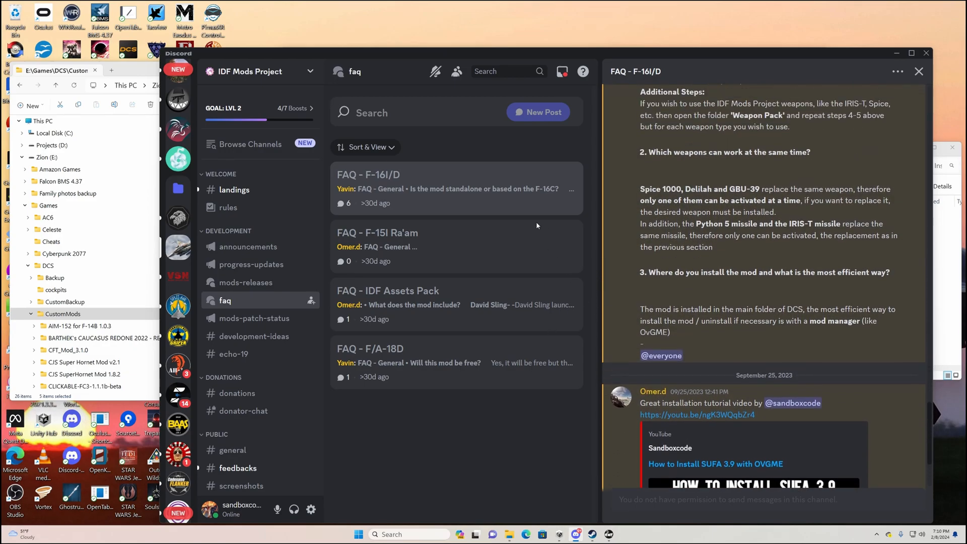
pyautogui.scroll(3)
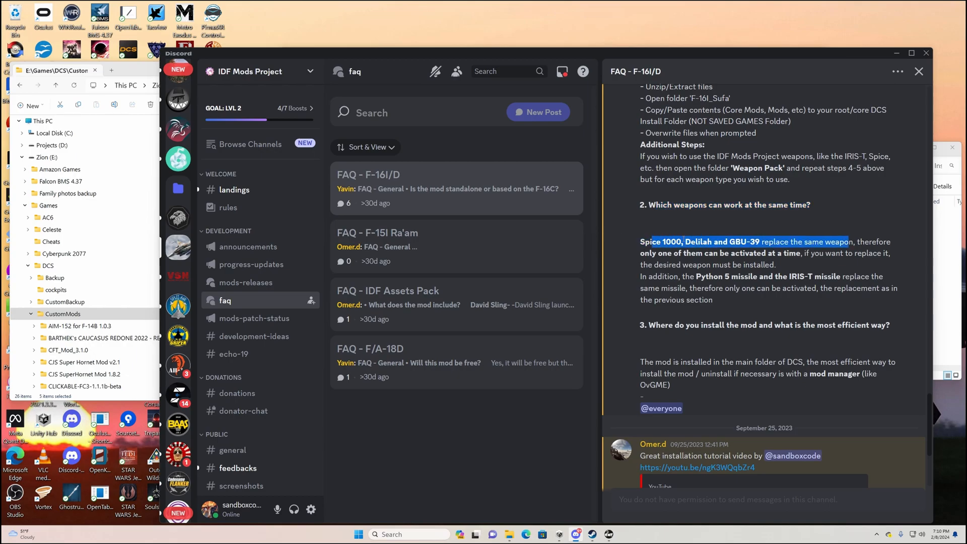
pyautogui.moveTo(507, 254)
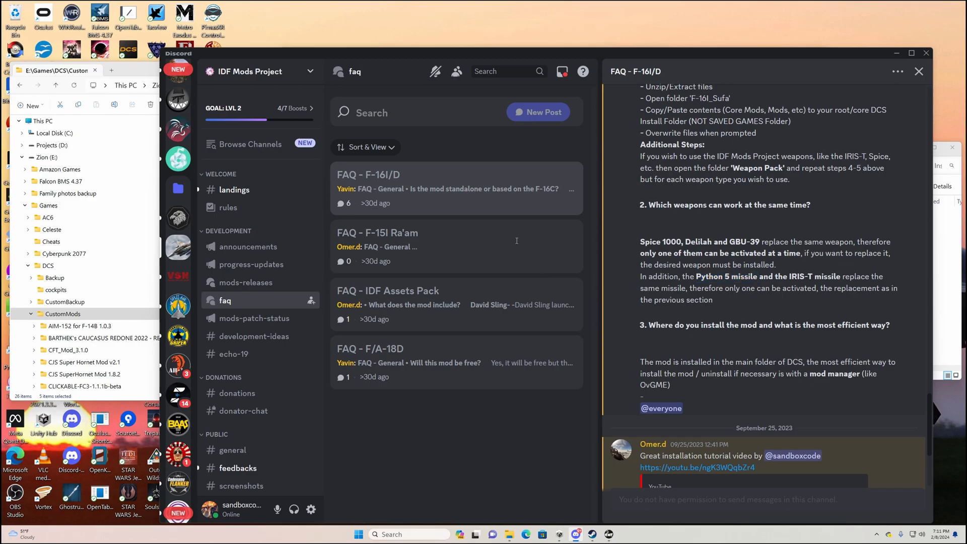
pyautogui.doubleClick(658, 241)
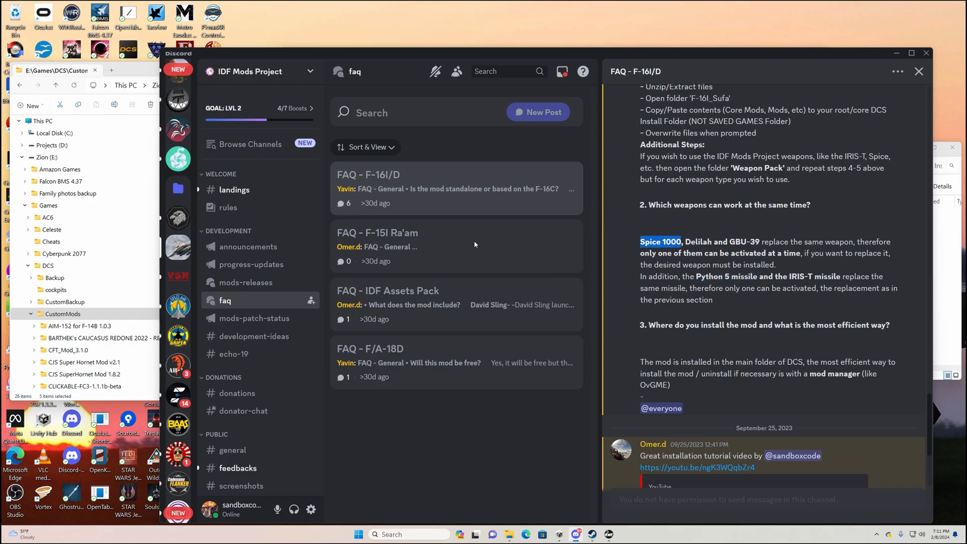
pyautogui.moveTo(511, 240)
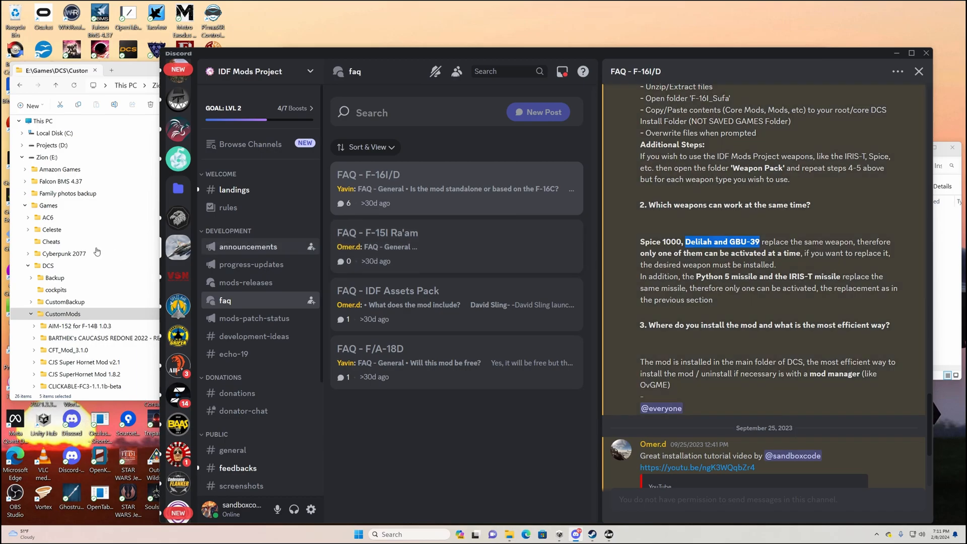
# - Reach the F-16I SUFA V3.9.5 post in #mods-releases and highlight its removed Delilah/GBU-39/Spice 1000 note
pyautogui.click(247, 246)
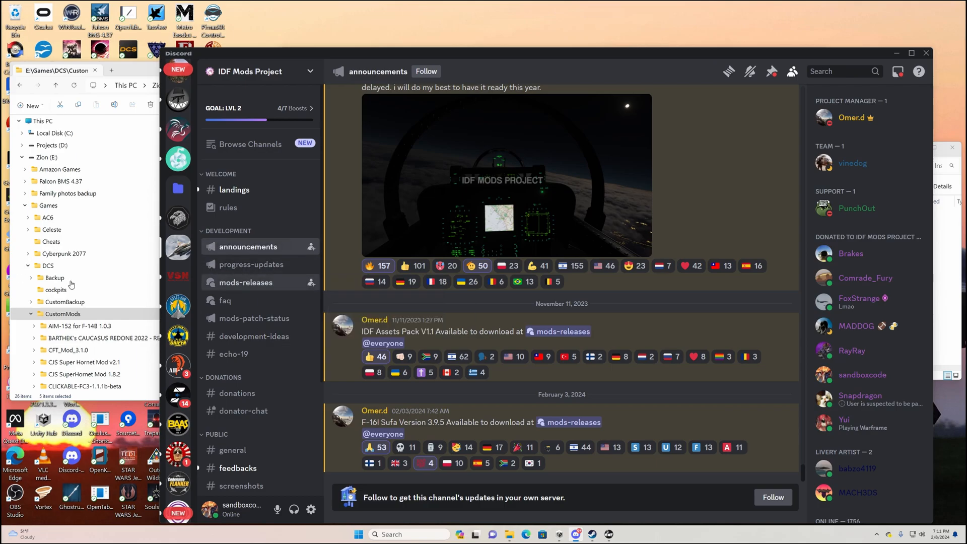
pyautogui.click(246, 282)
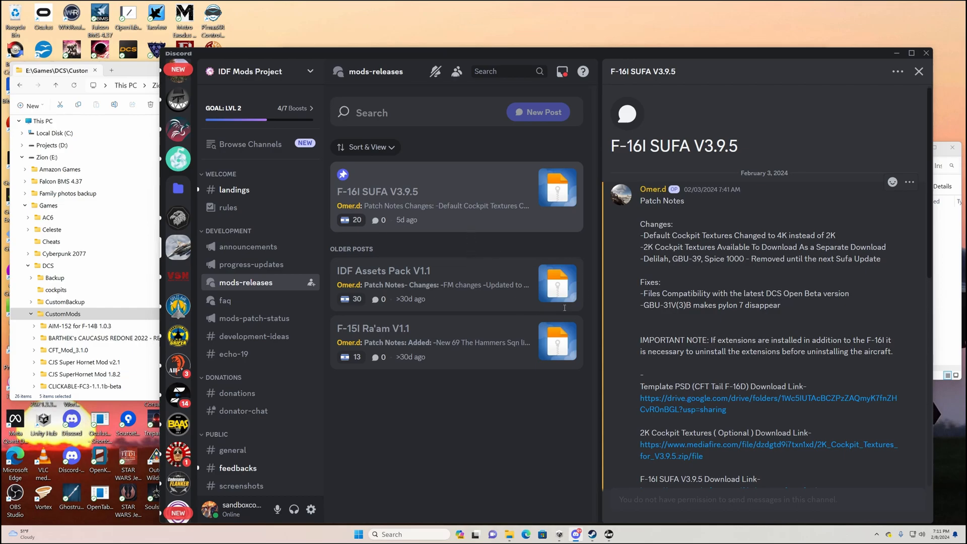
pyautogui.moveTo(482, 253)
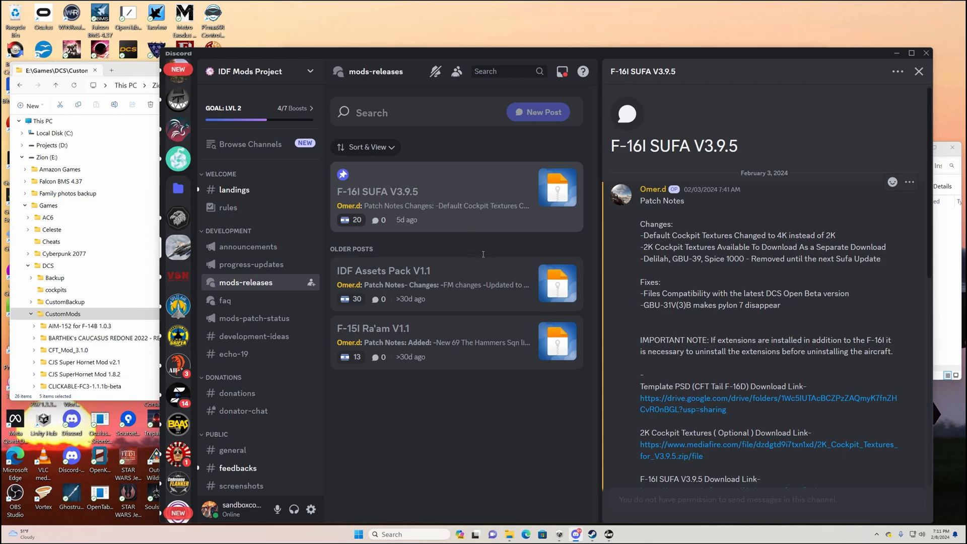
pyautogui.doubleClick(693, 259)
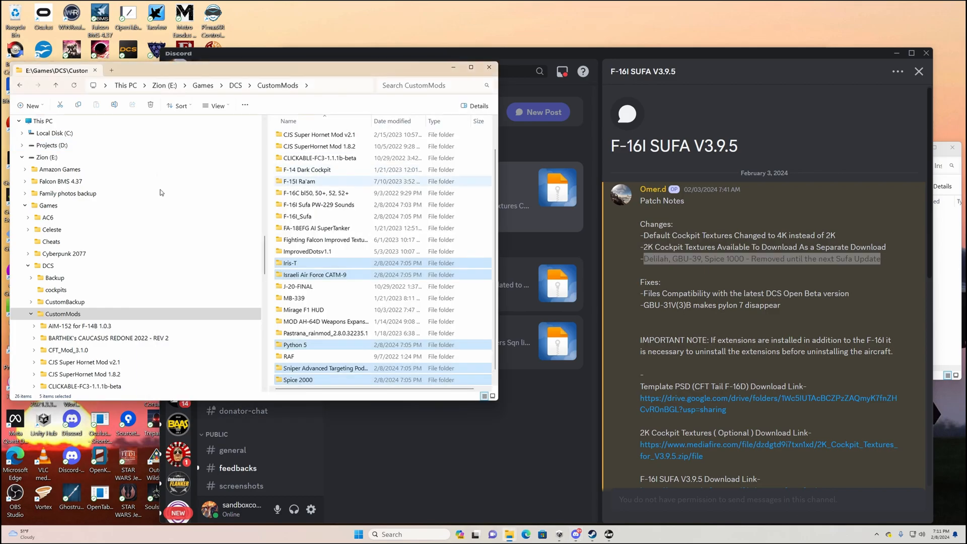
pyautogui.moveTo(453, 534)
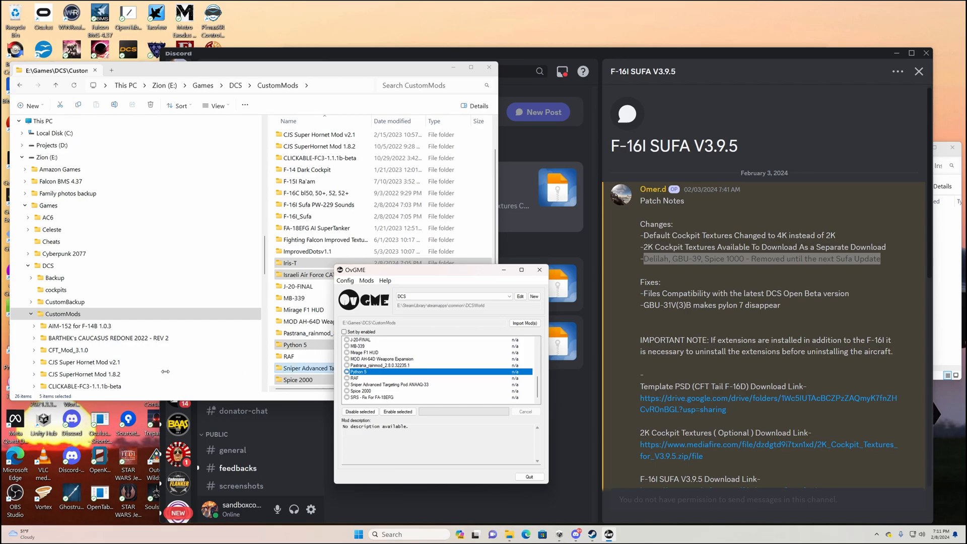
# - Enable the Python 5 mod and accept the overlapping-files warning with F-16I_Sufa
pyautogui.click(396, 411)
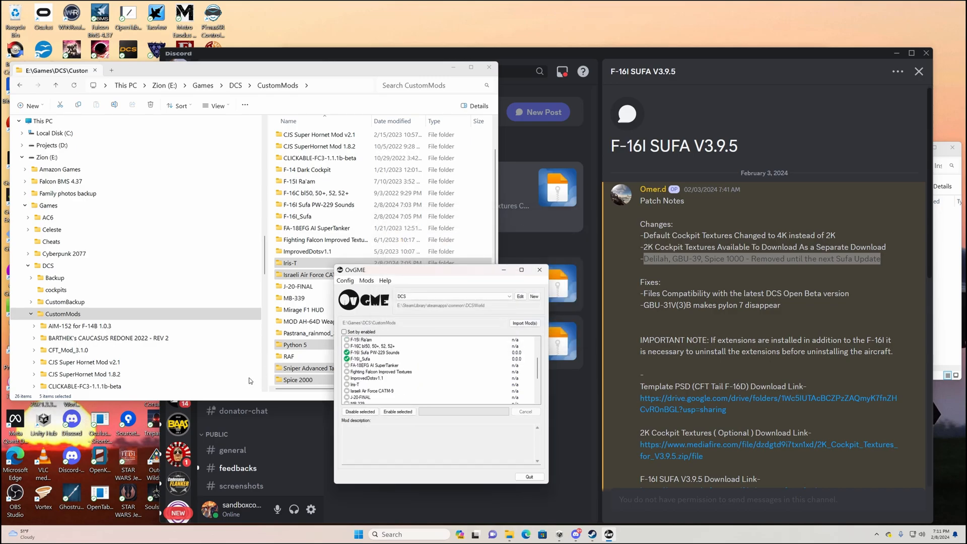
pyautogui.scroll(-3)
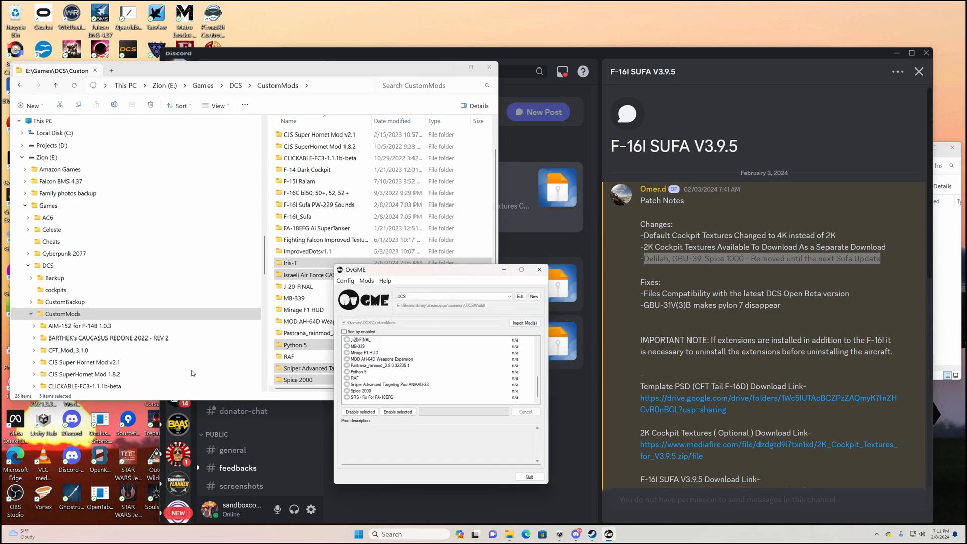
pyautogui.click(397, 411)
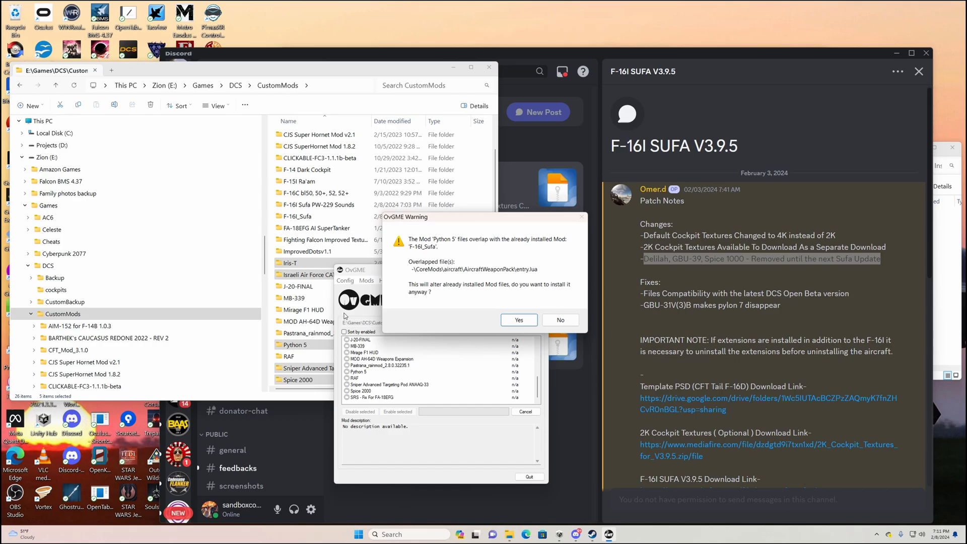
pyautogui.click(518, 319)
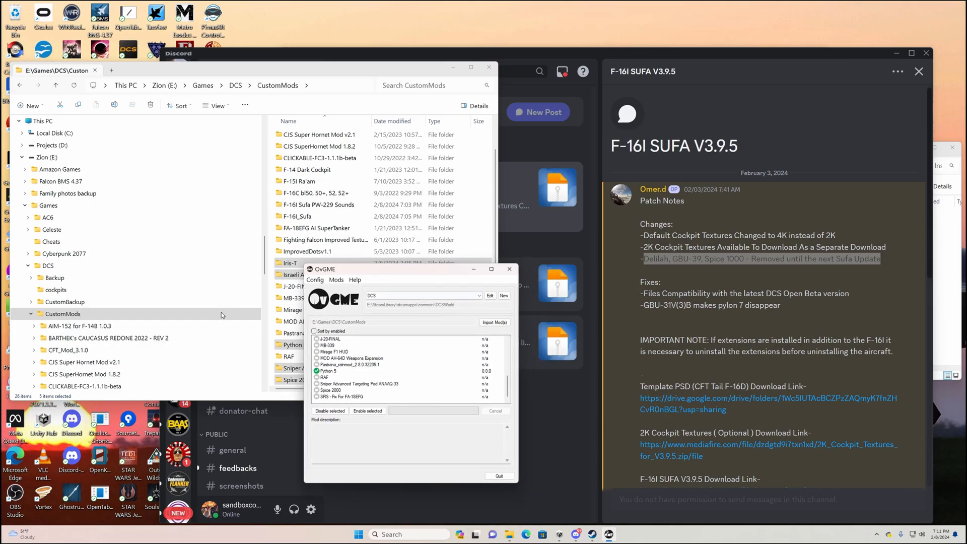
pyautogui.moveTo(242, 357)
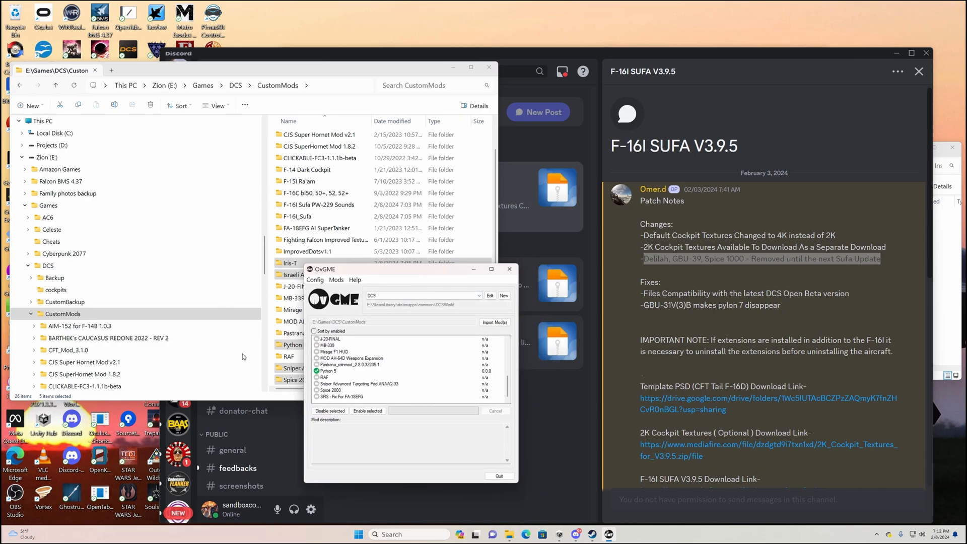